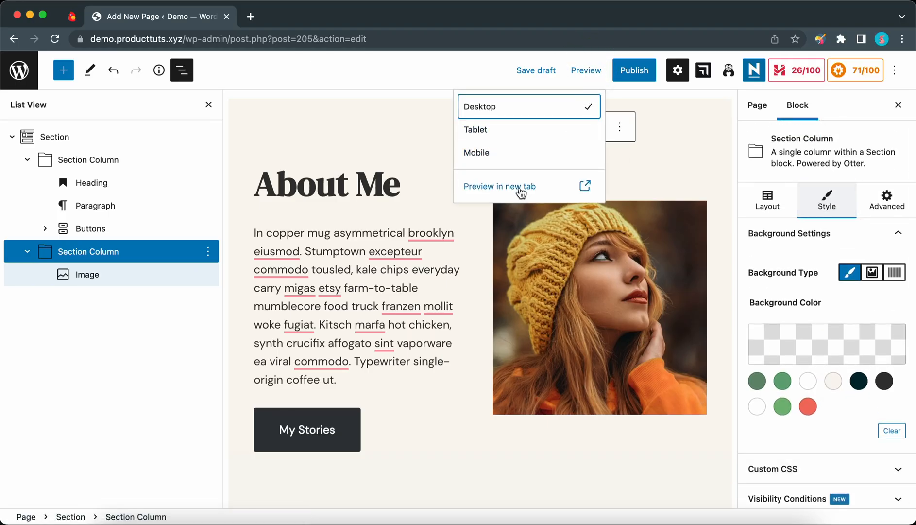
- Leave the About Me page editor and return to the WordPress Dashboard
left_click(499, 186)
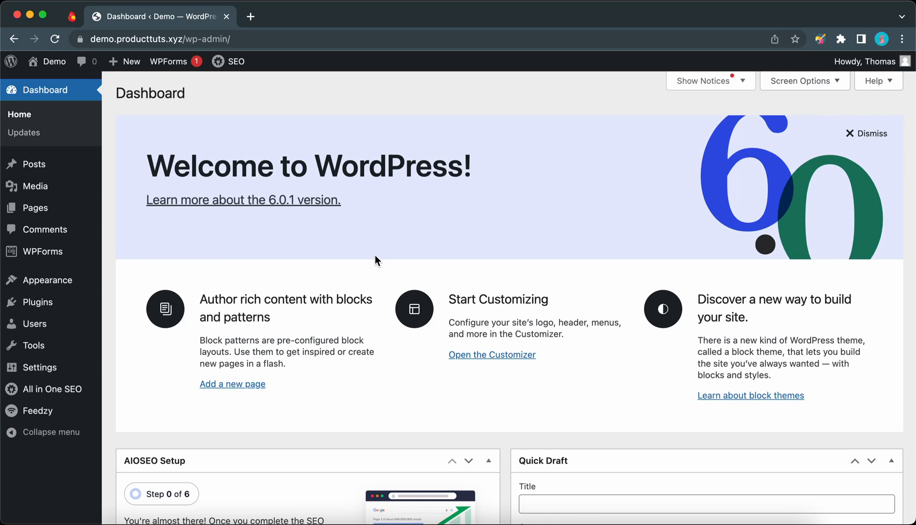
mouse_move(264, 180)
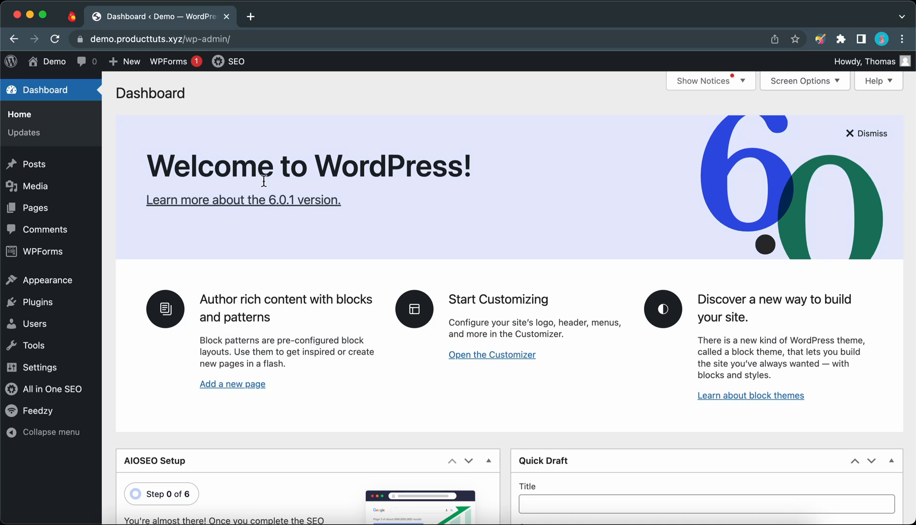
- Start a new page from the admin bar and title it 'Test'
left_click(118, 116)
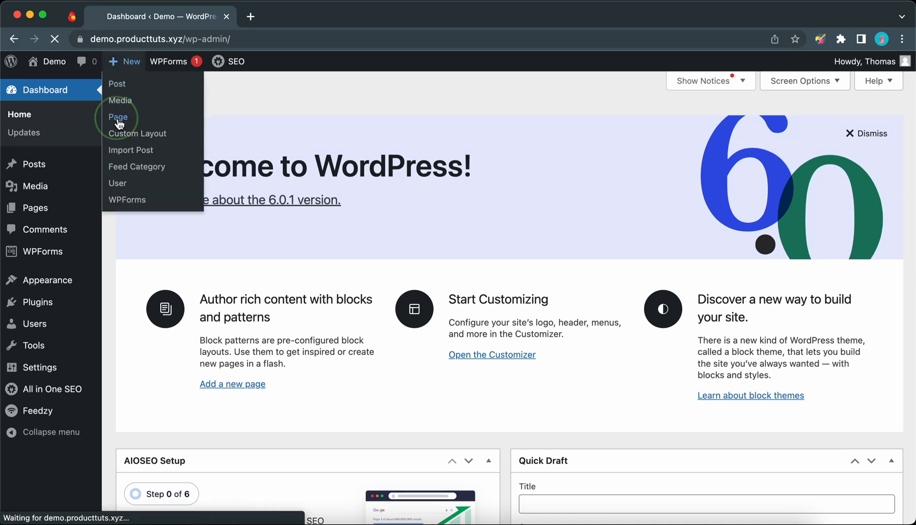
left_click(118, 116)
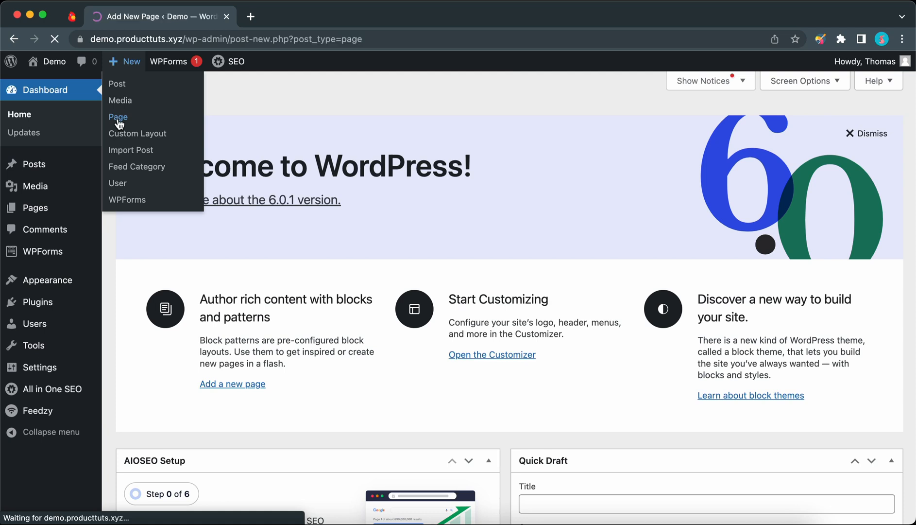
left_click(119, 116)
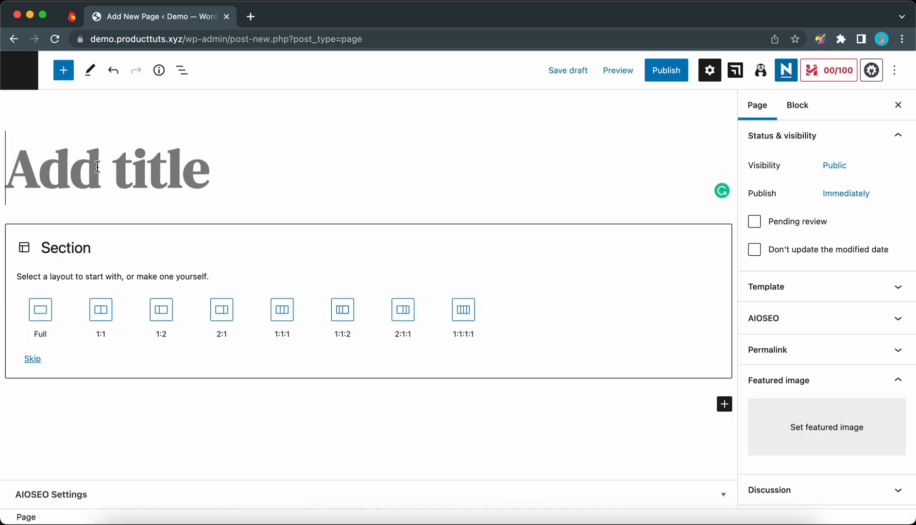
type("Test")
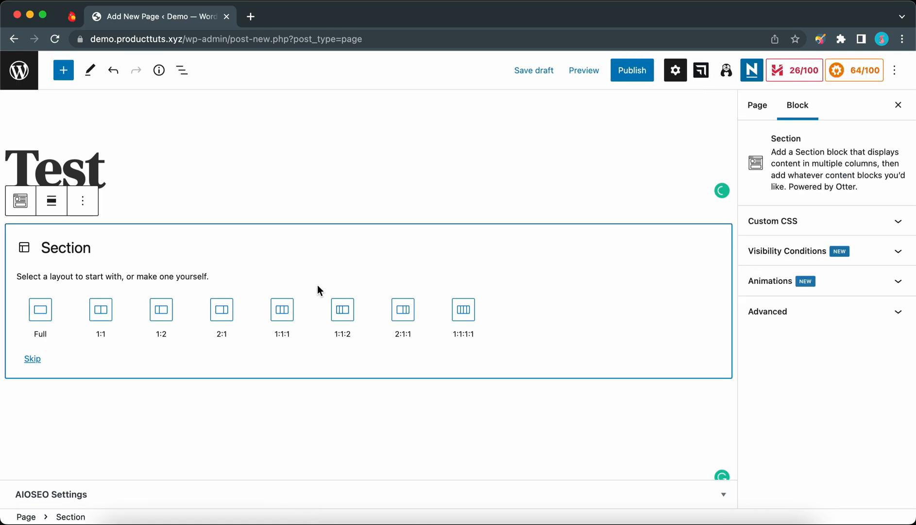
mouse_move(303, 284)
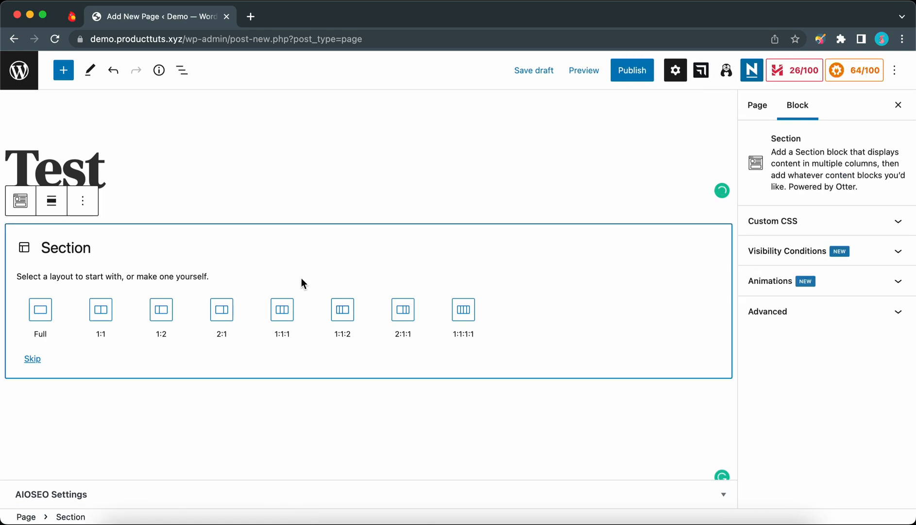
- Insert an Otter Section block found by searching 'sect' in the block inserter
left_click(63, 70)
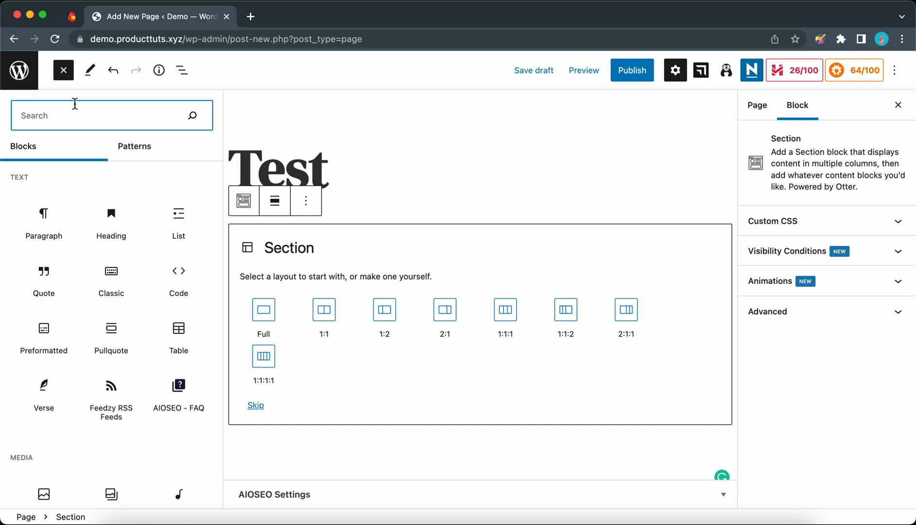
type("sect")
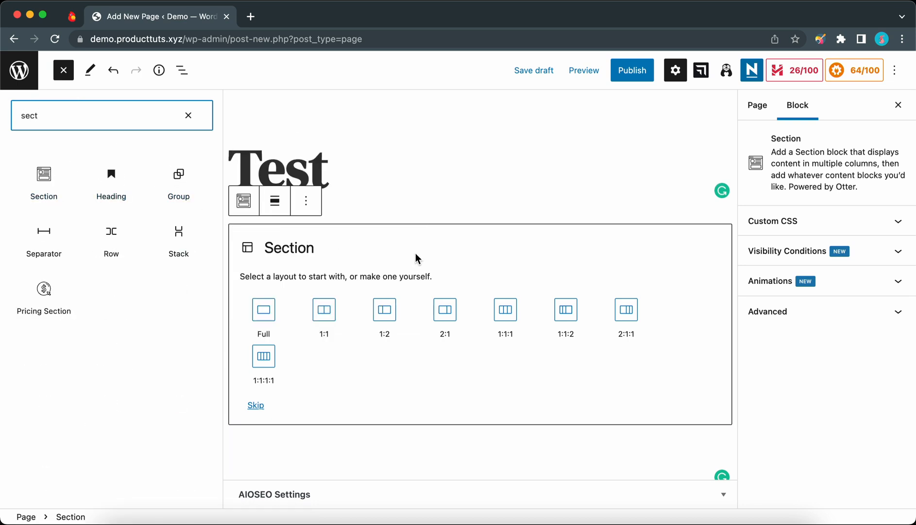
left_click(63, 70)
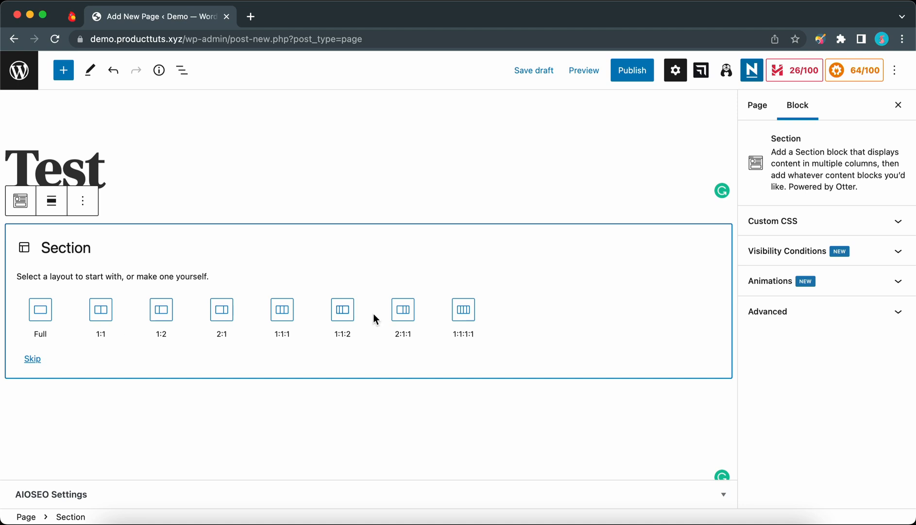
- Give the Section the 1:1 two-column layout and begin adding a block to the left column
left_click(100, 309)
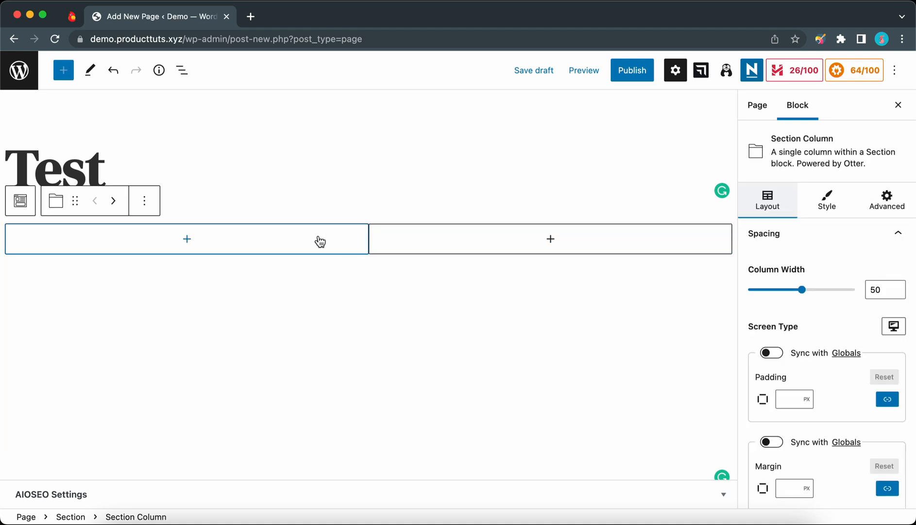
left_click(181, 70)
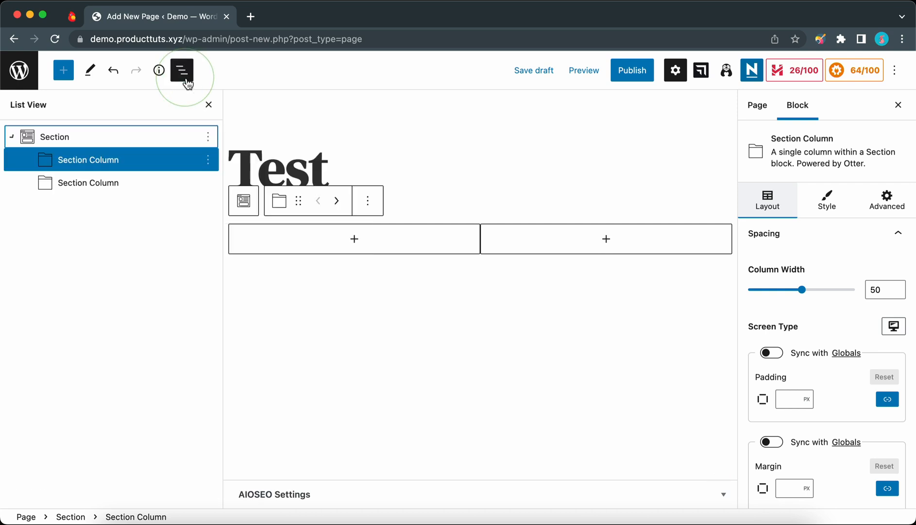
left_click(54, 137)
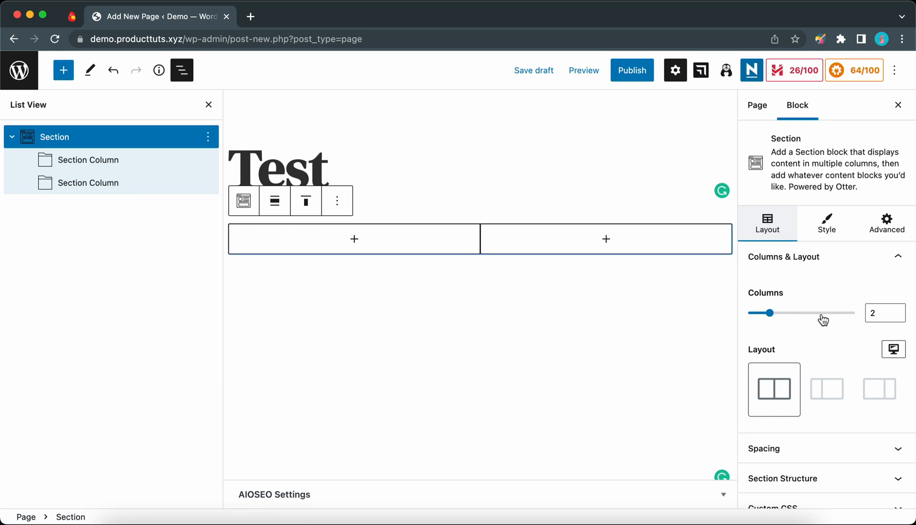
left_click(353, 238)
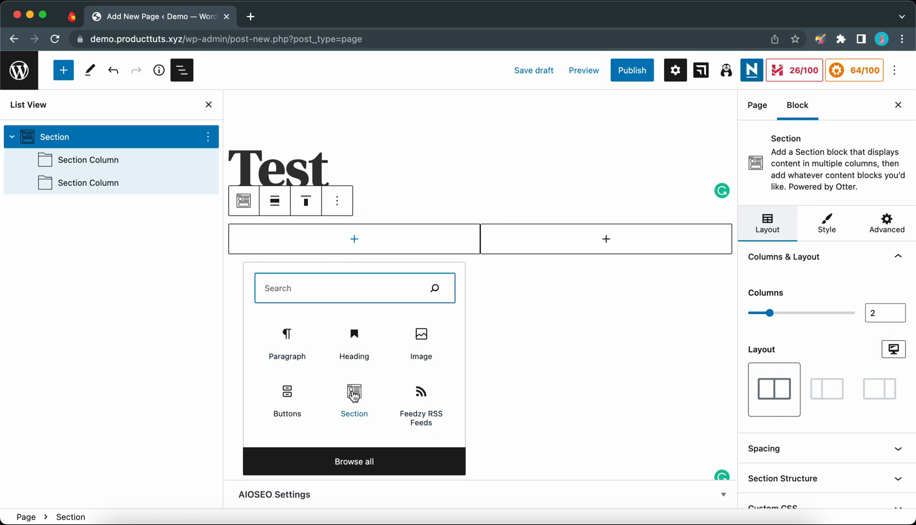
mouse_move(353, 334)
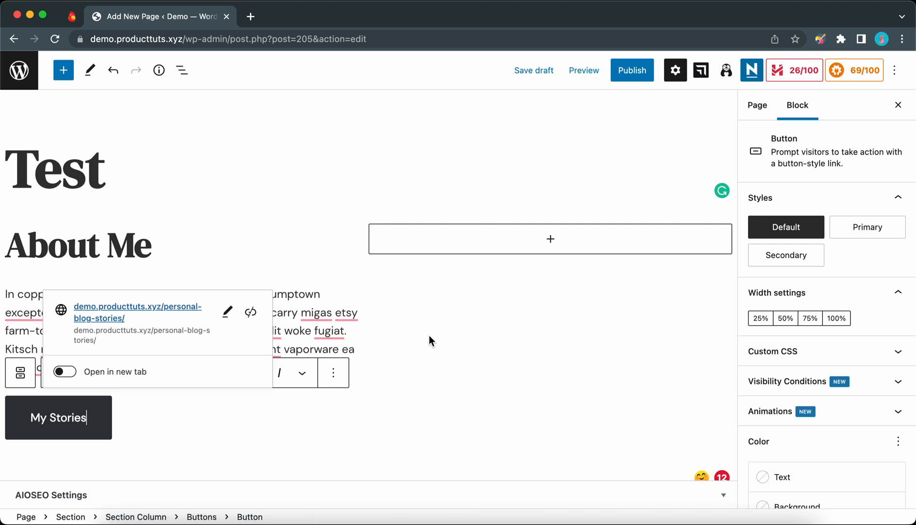
- Add an Image block to the right column using the yellow knit hat photo from the Media Library
left_click(550, 238)
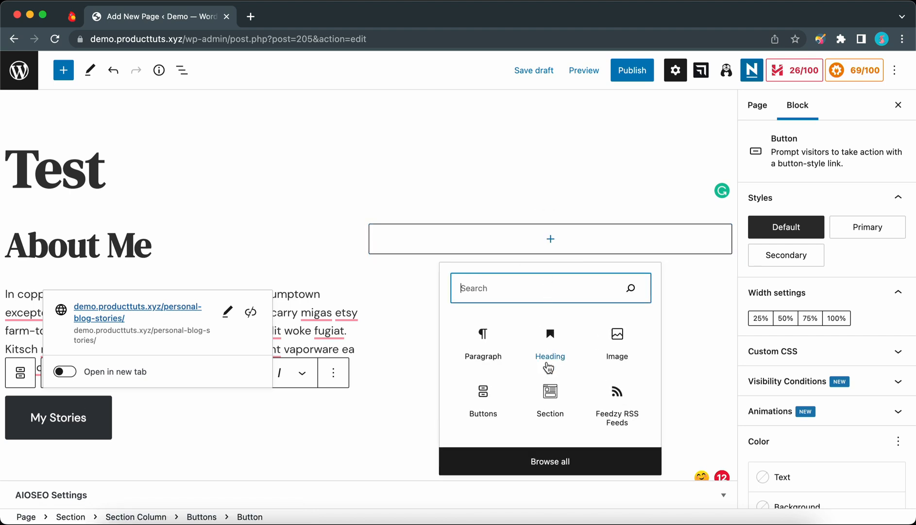
left_click(616, 345)
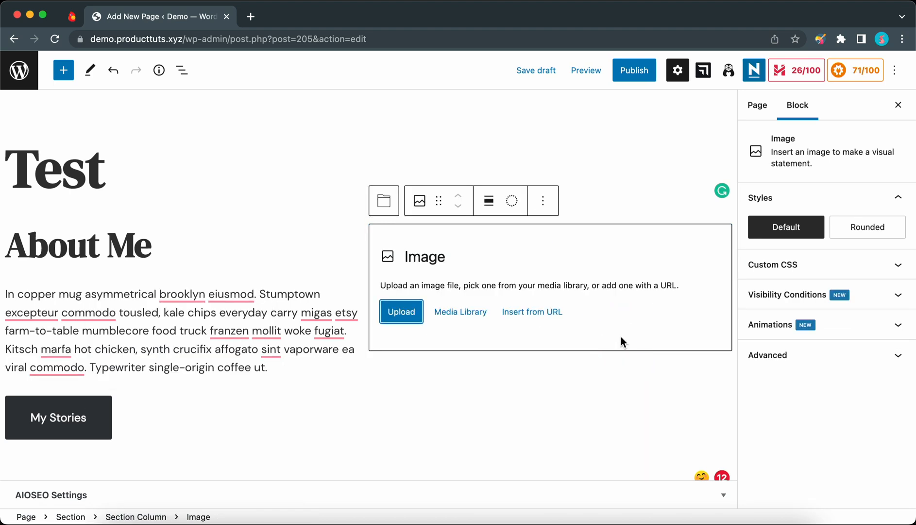
left_click(459, 312)
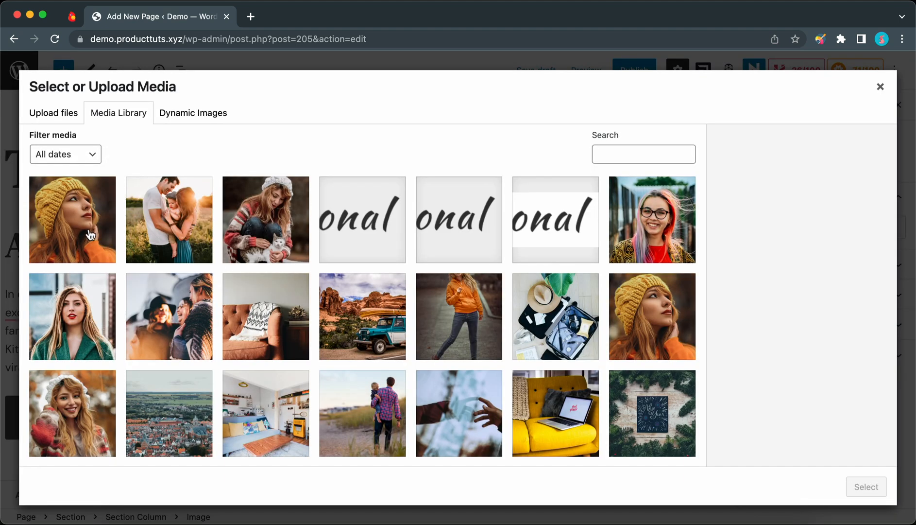
left_click(71, 220)
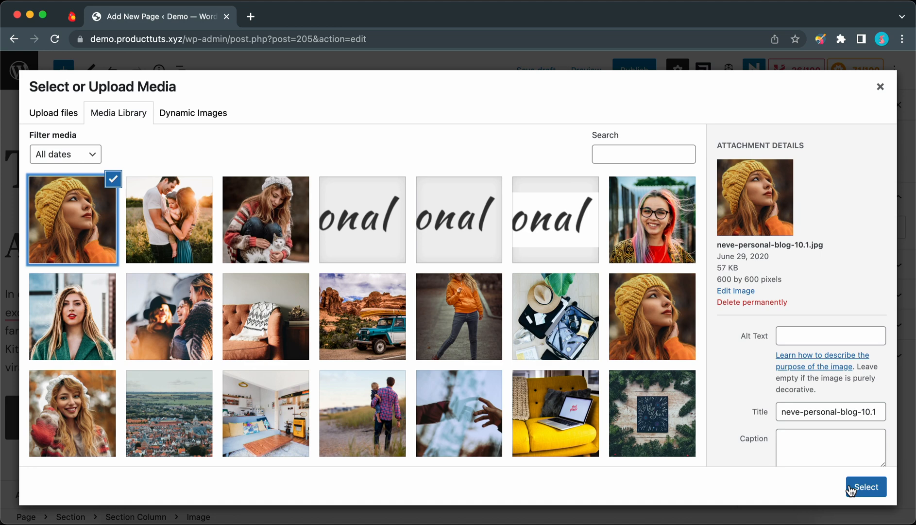
left_click(865, 487)
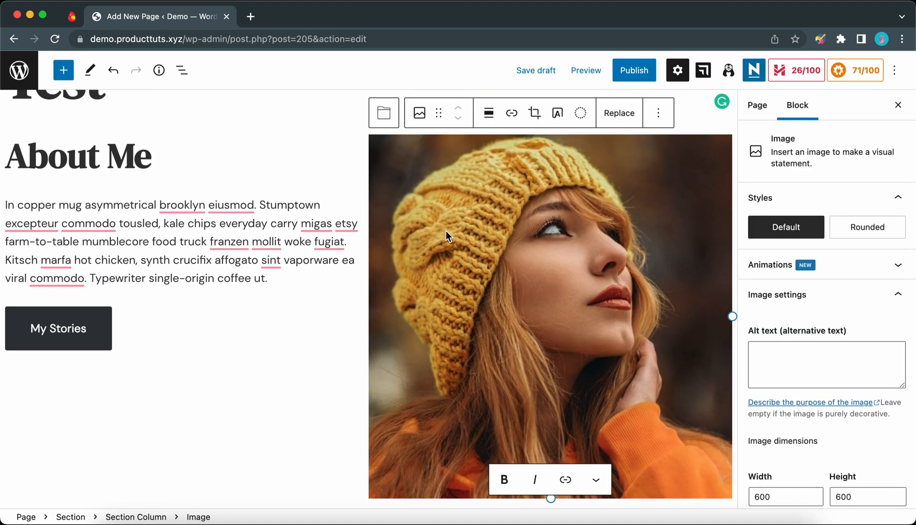
mouse_move(182, 70)
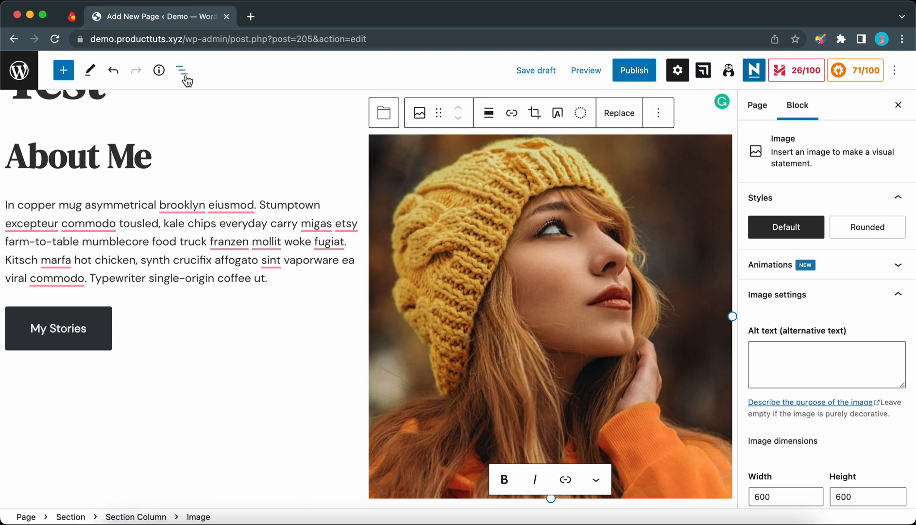
- Select the whole Section via List View and set its vertical alignment to middle
left_click(182, 70)
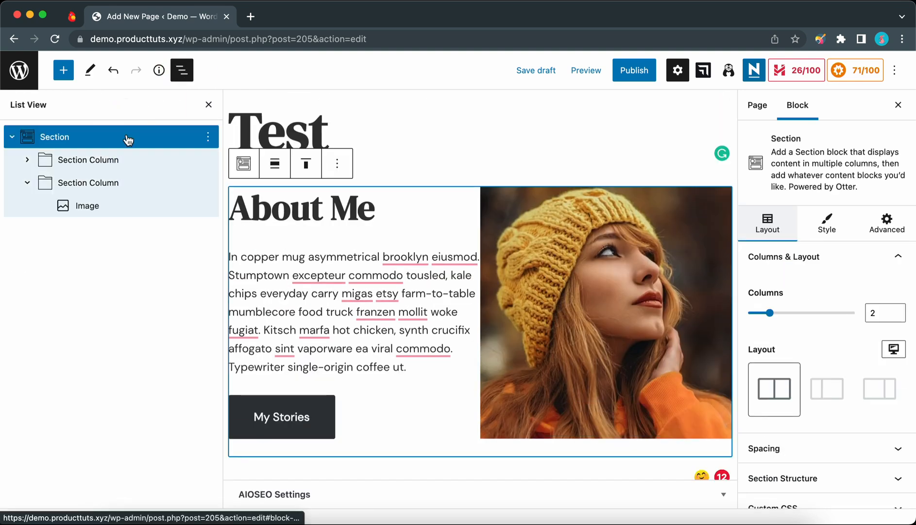
left_click(275, 163)
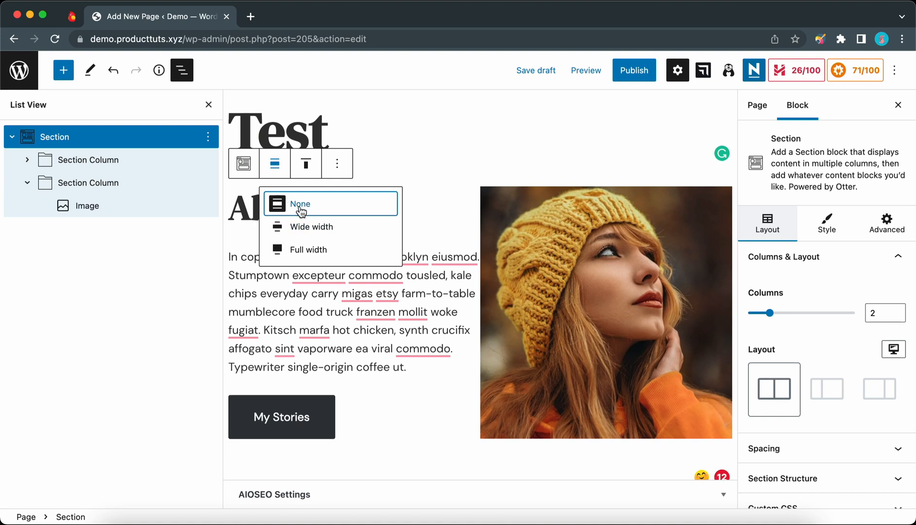
left_click(305, 163)
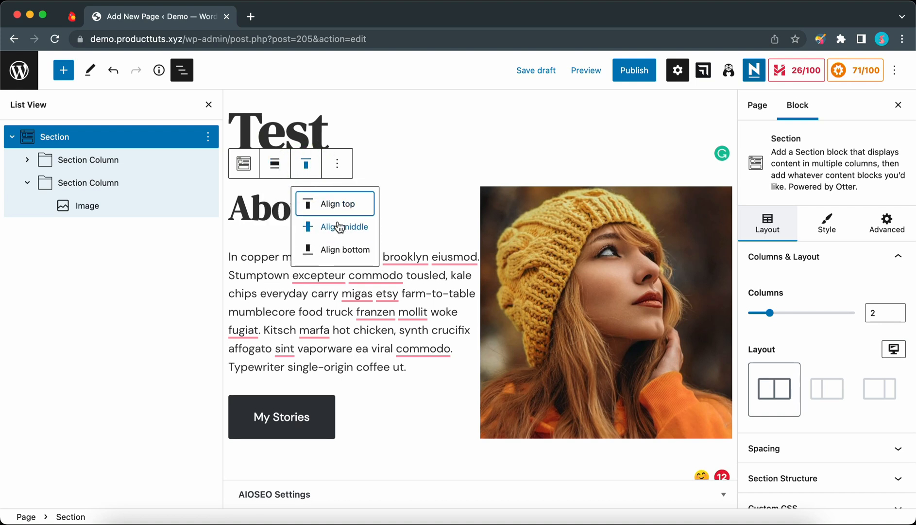
left_click(344, 226)
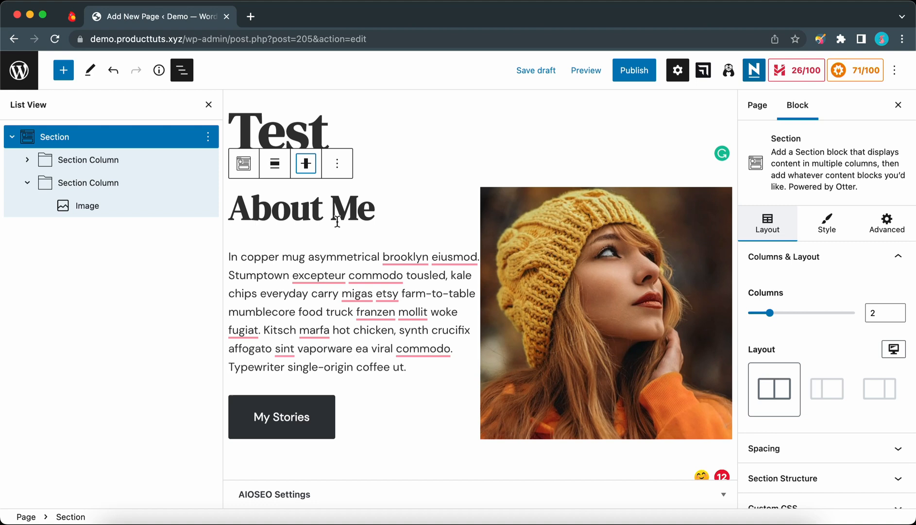
mouse_move(777, 282)
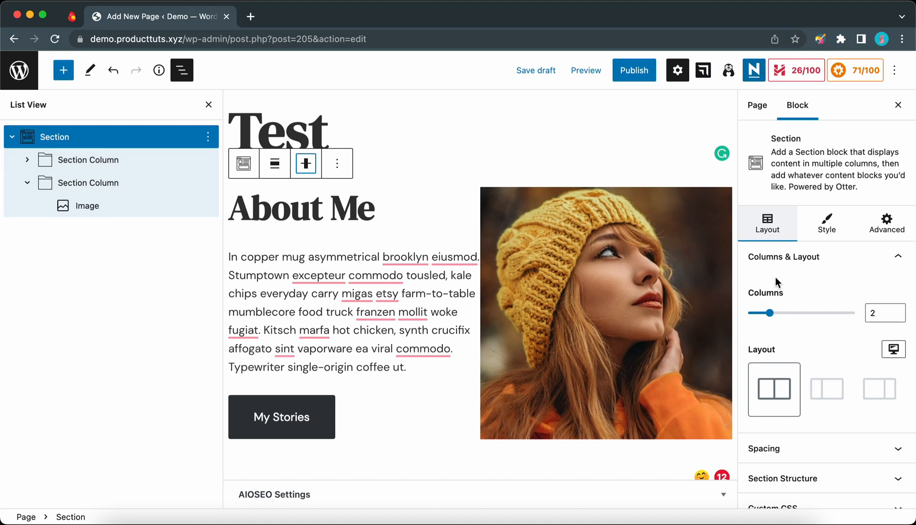
mouse_move(794, 270)
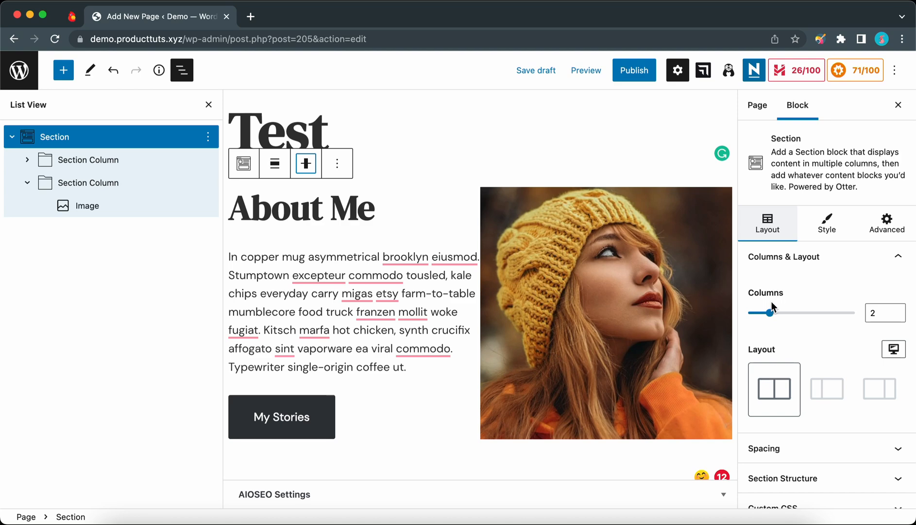
- Try five columns then return to two, checking the tablet and mobile previews
left_click_drag(773, 311, 835, 312)
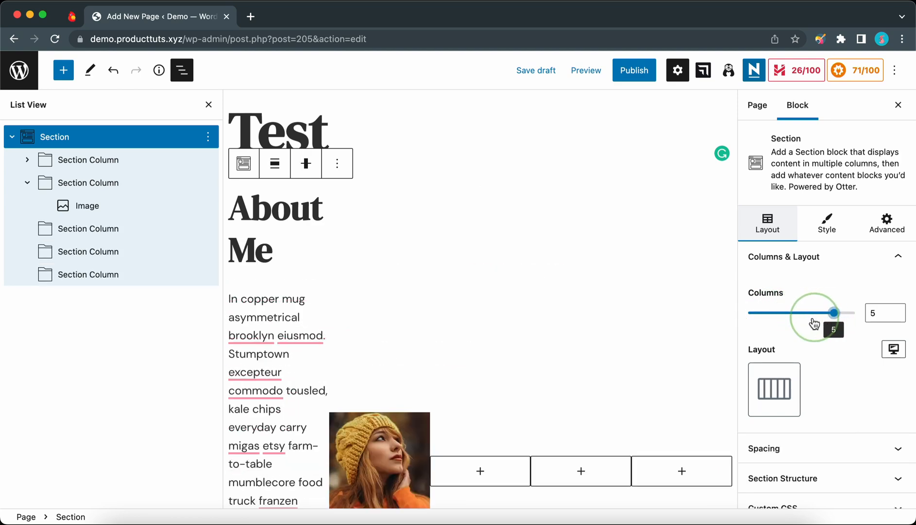
left_click_drag(832, 312, 770, 312)
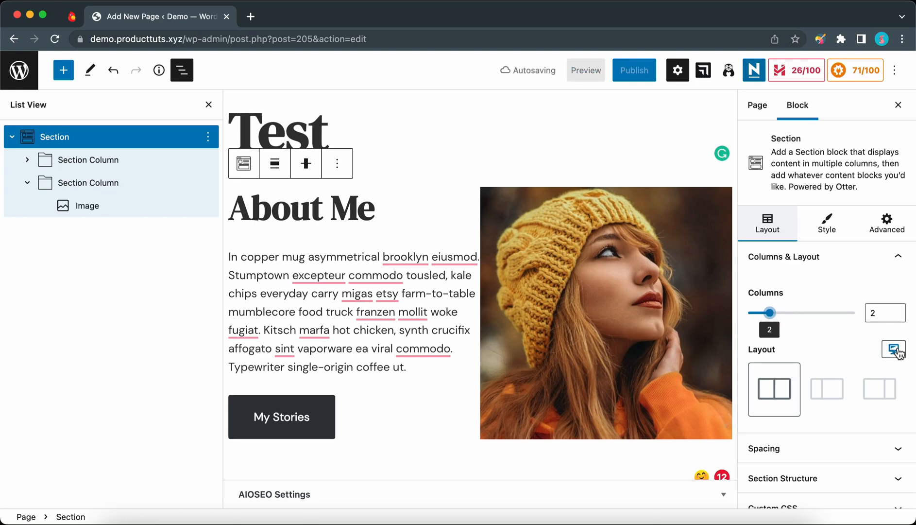
left_click(898, 350)
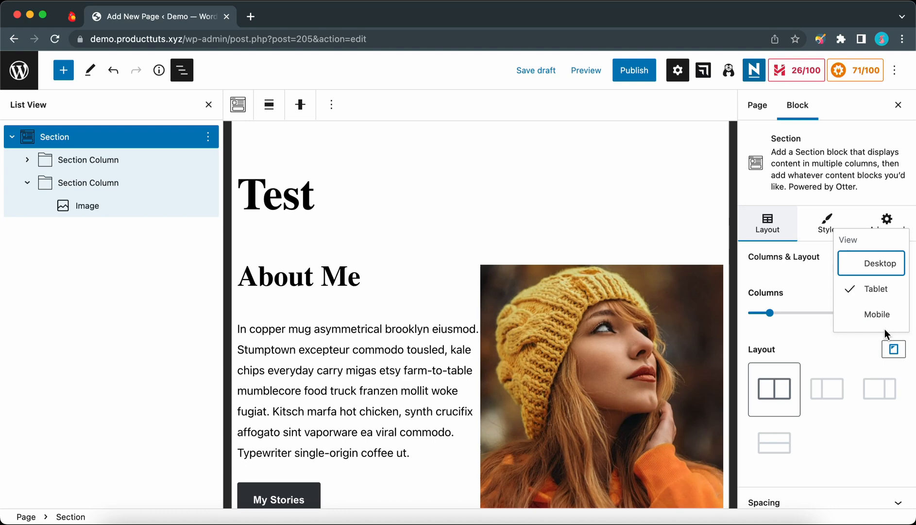
left_click(876, 314)
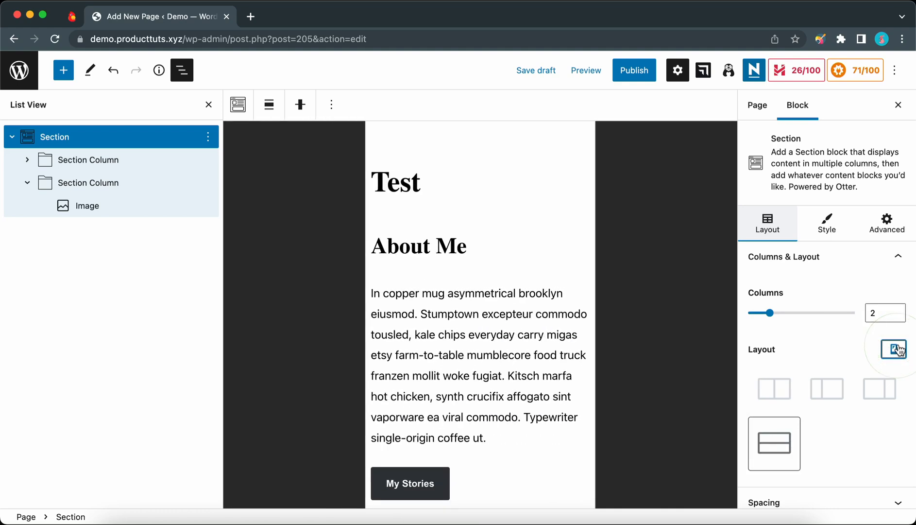
- Choose the equal 50/50 layout for the two columns
left_click(773, 389)
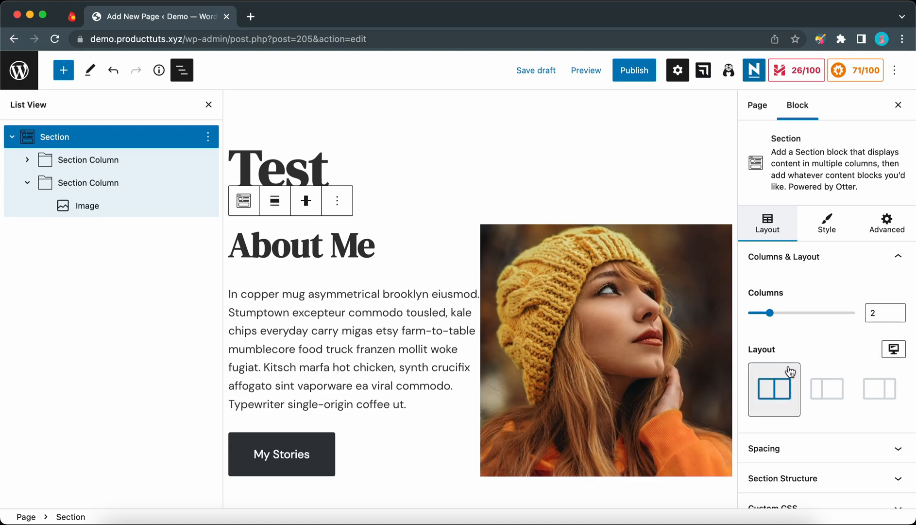
left_click(826, 389)
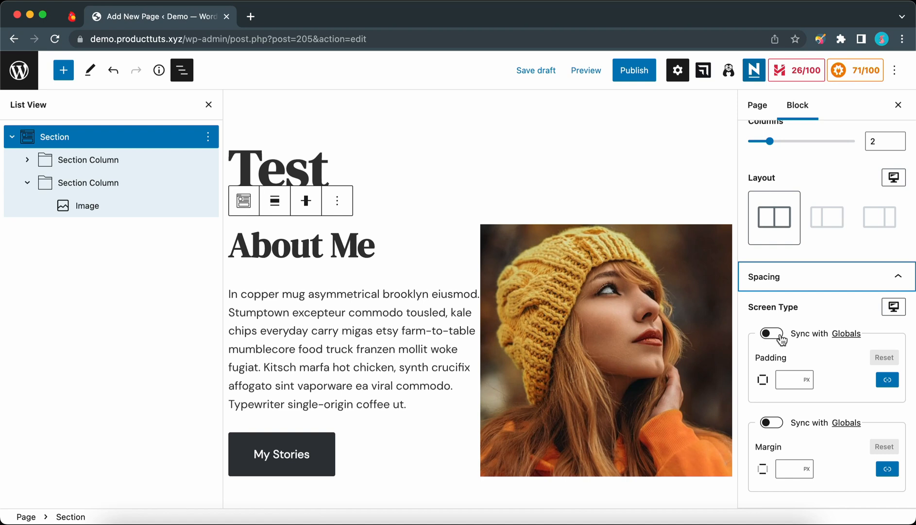
- Set Section padding to 80 px, unlink sides and make left and right 20 px
left_click(793, 379)
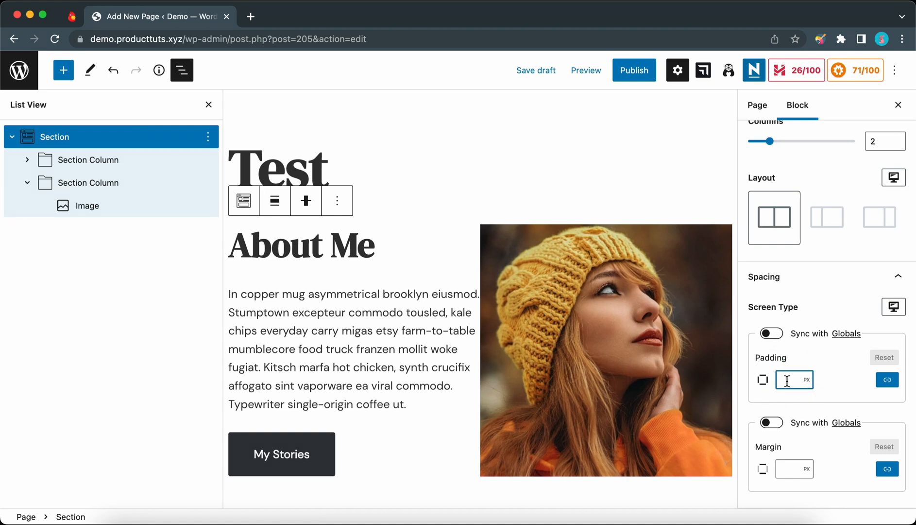
type("80")
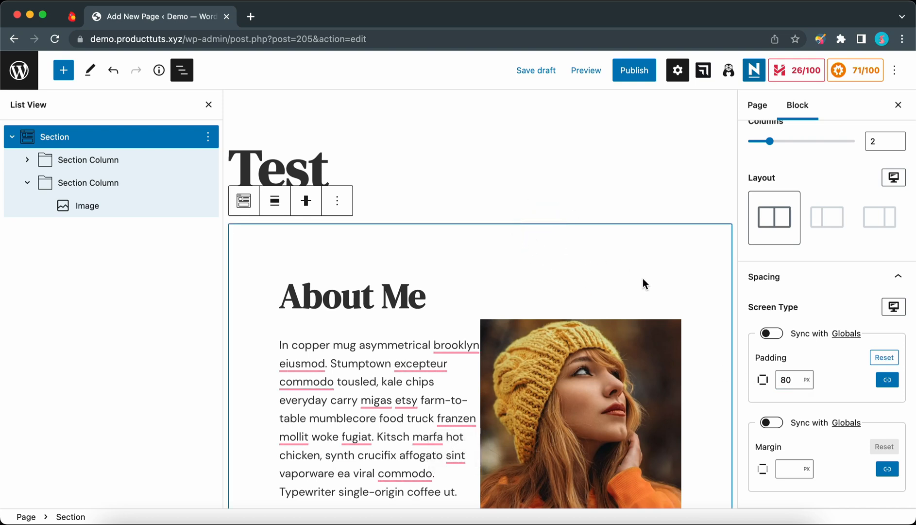
mouse_move(855, 388)
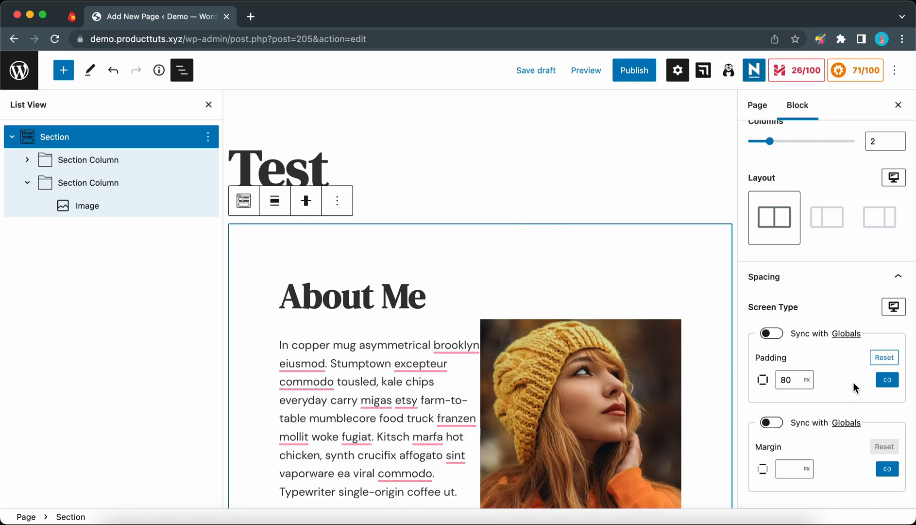
left_click(886, 379)
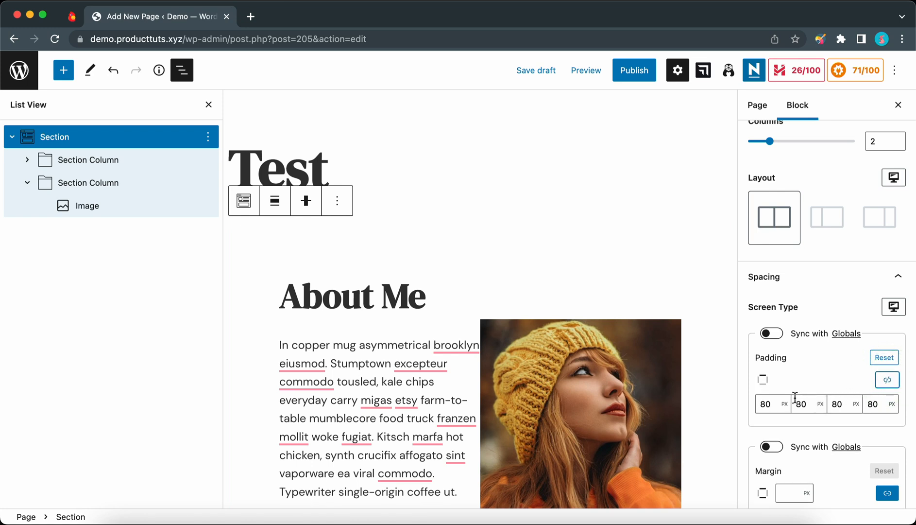
left_click(766, 403)
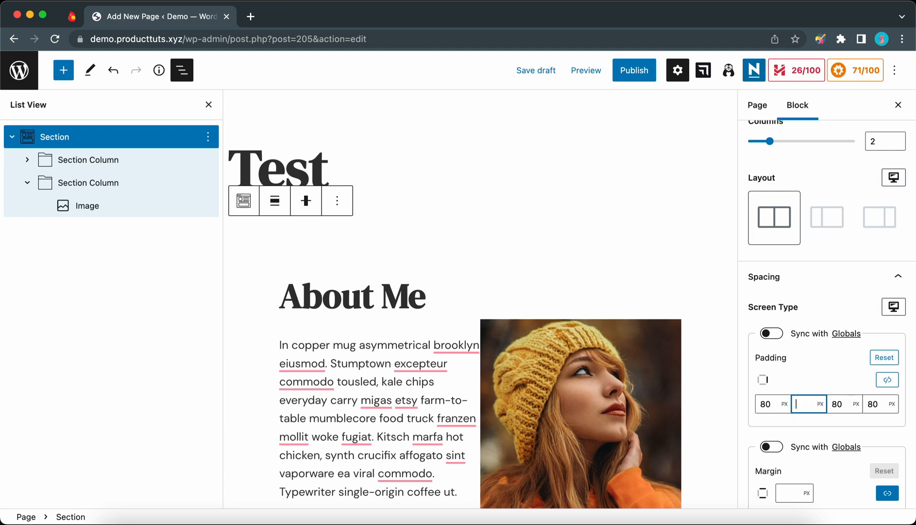
type("20")
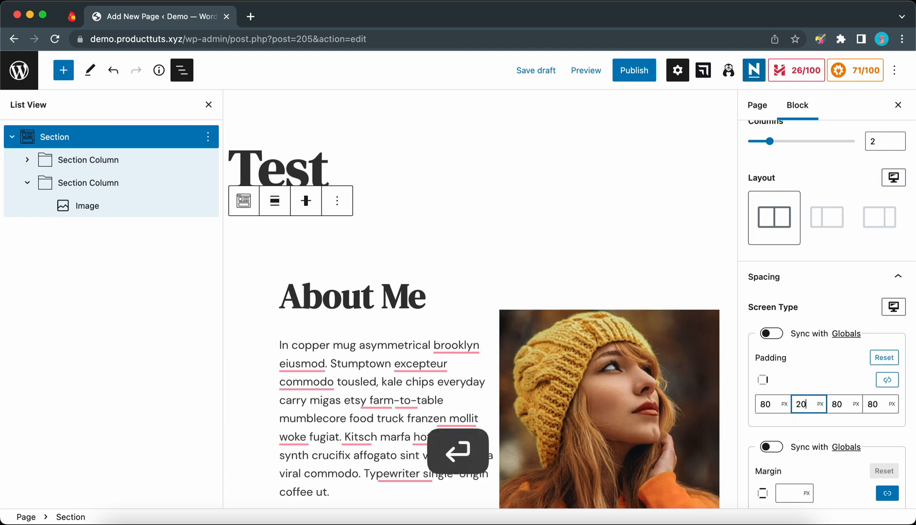
left_click(837, 404)
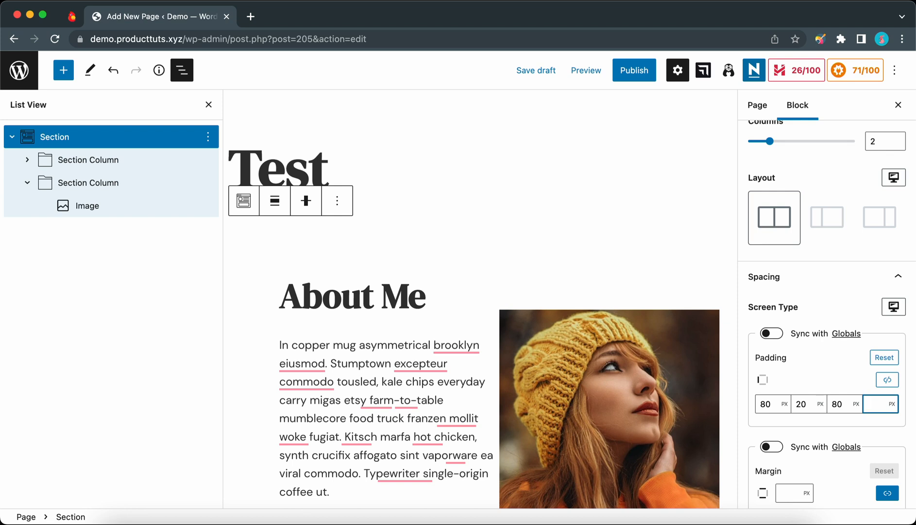
type("20")
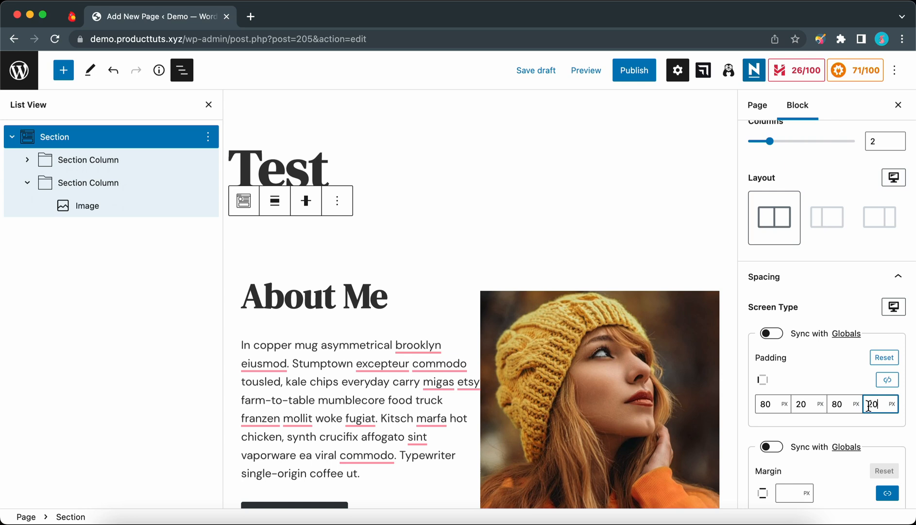
- Under Section Structure set Maximum Content Width to 1170 and centre the horizontal alignment
scroll("down", 3)
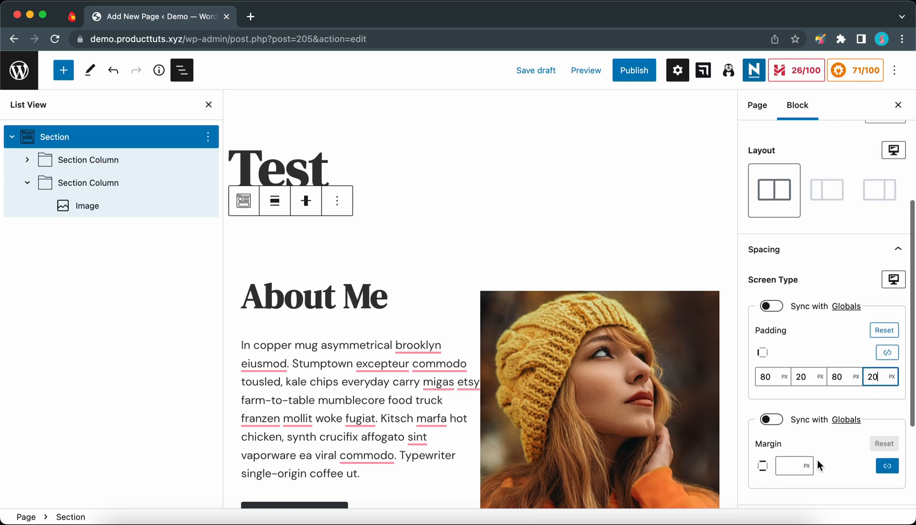
scroll("down", 3)
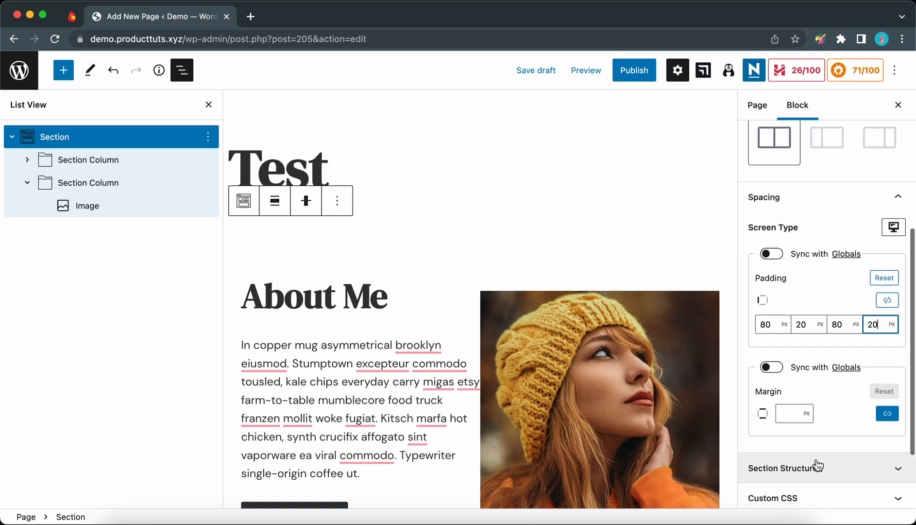
left_click(784, 468)
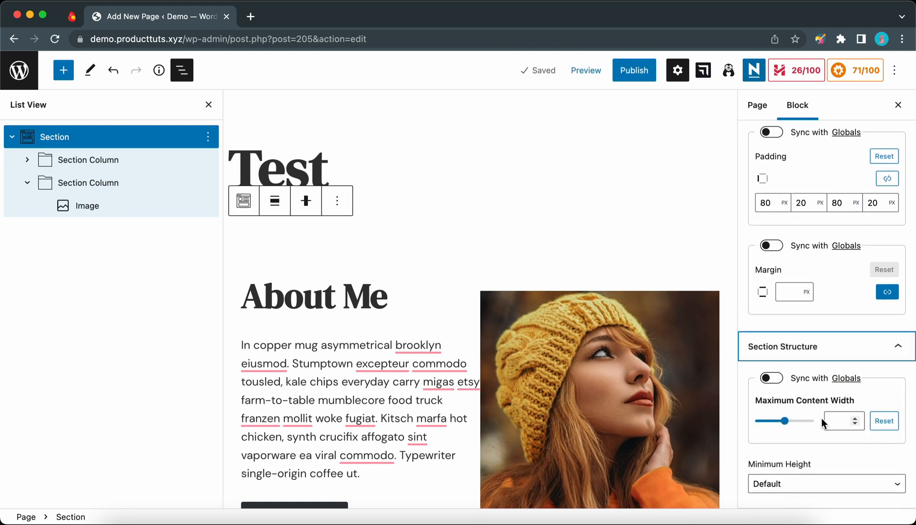
left_click_drag(761, 420, 784, 420)
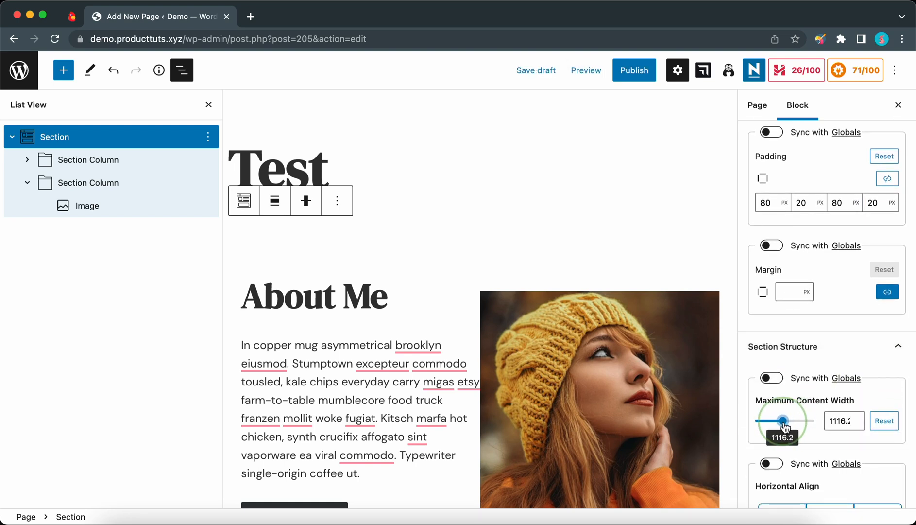
left_click_drag(783, 419, 788, 420)
type("1170")
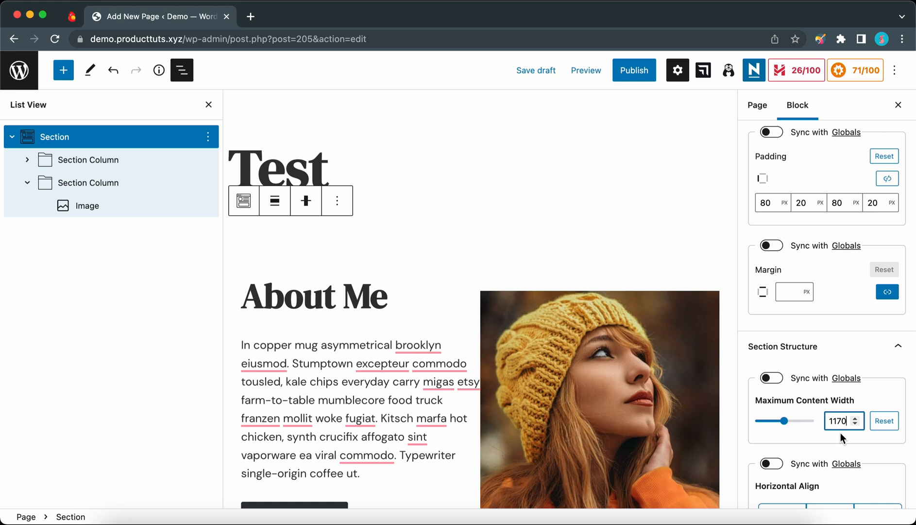
scroll("down", 3)
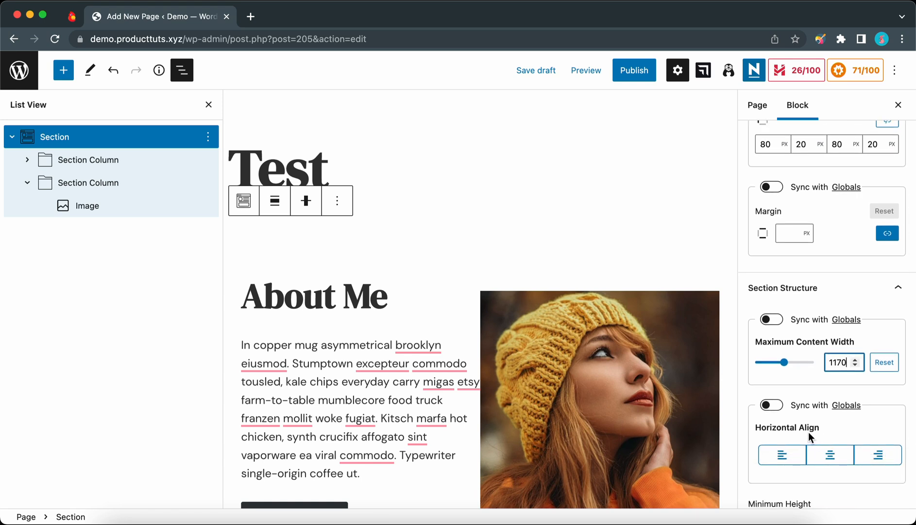
left_click(830, 455)
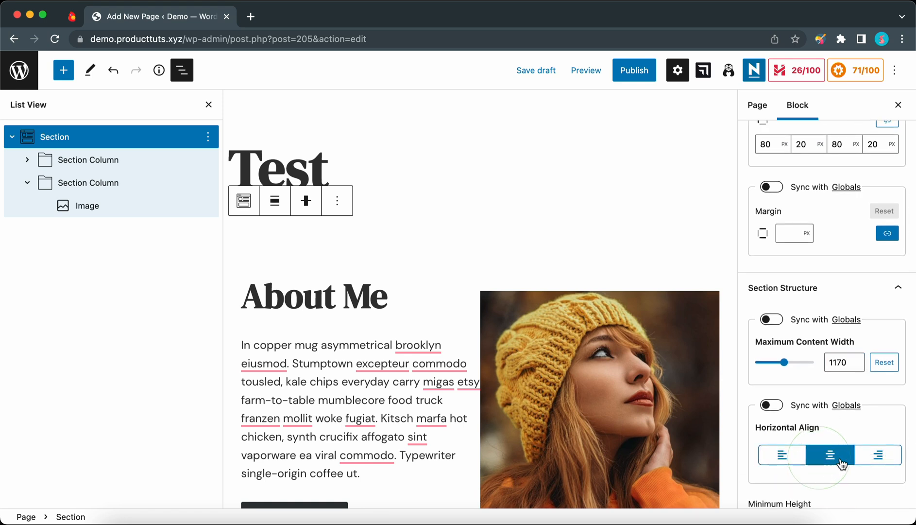
scroll("down", 3)
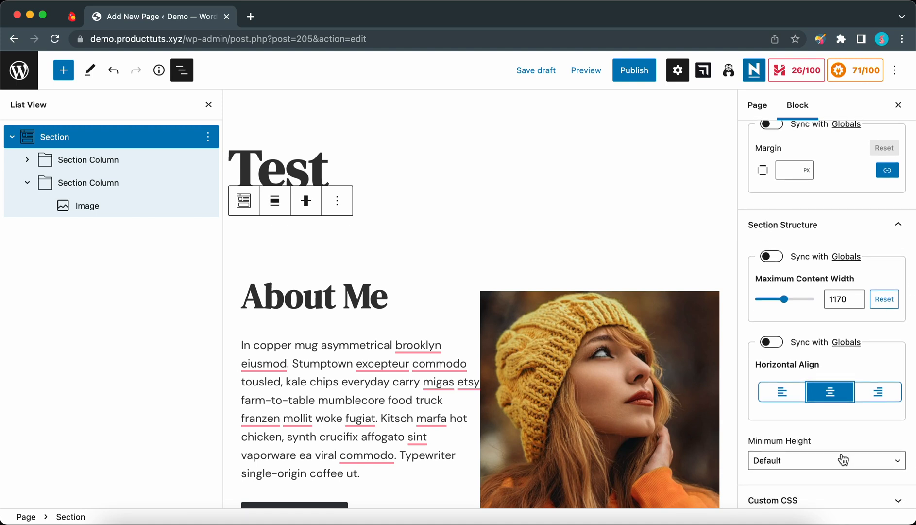
left_click(826, 459)
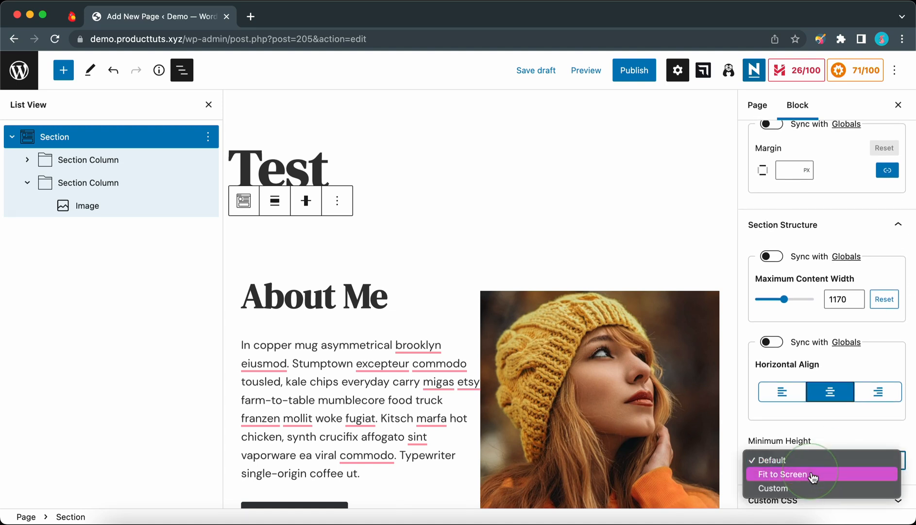
left_click(783, 474)
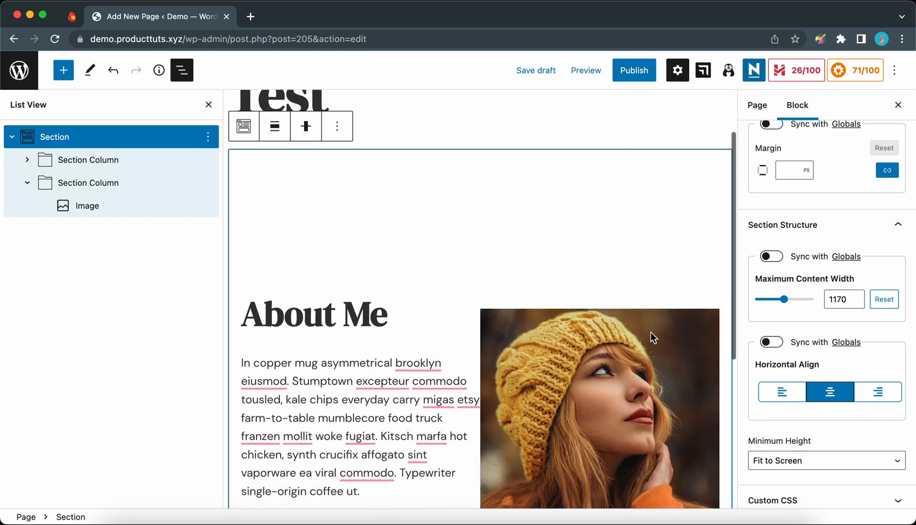
scroll("down", 3)
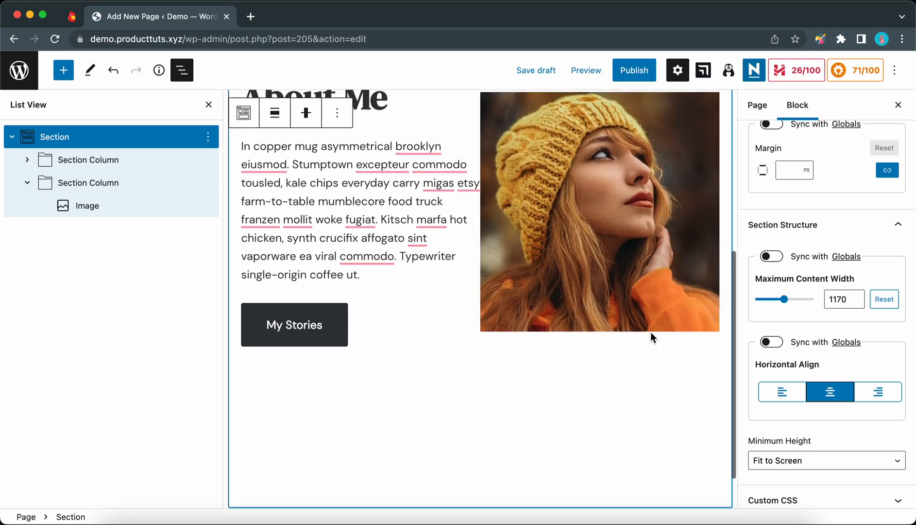
left_click(825, 460)
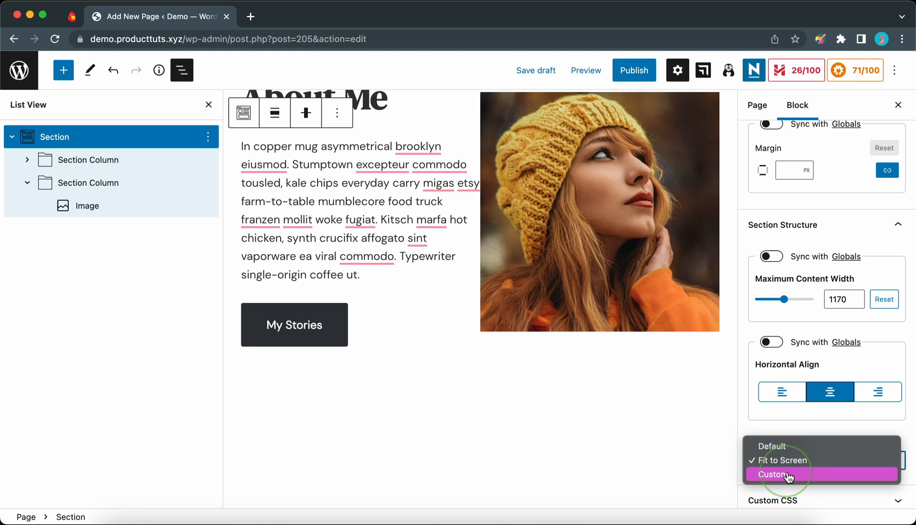
left_click(774, 473)
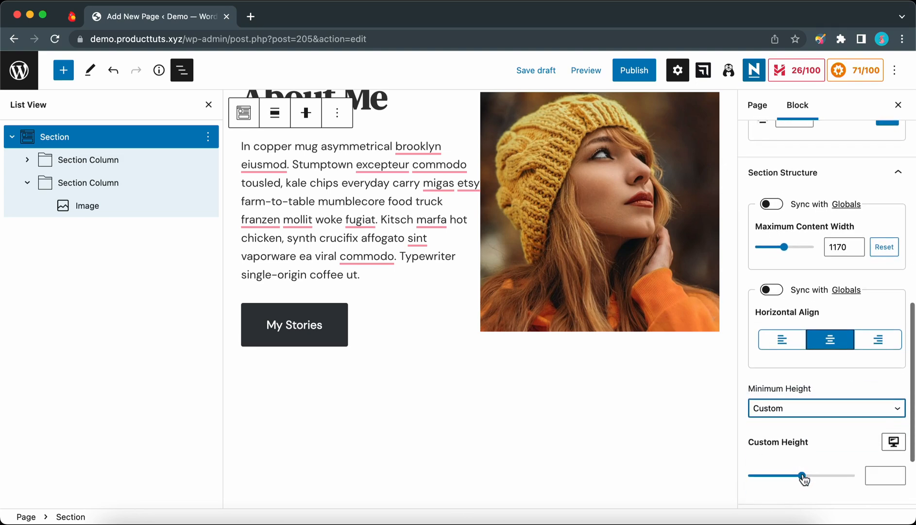
left_click_drag(804, 475, 803, 475)
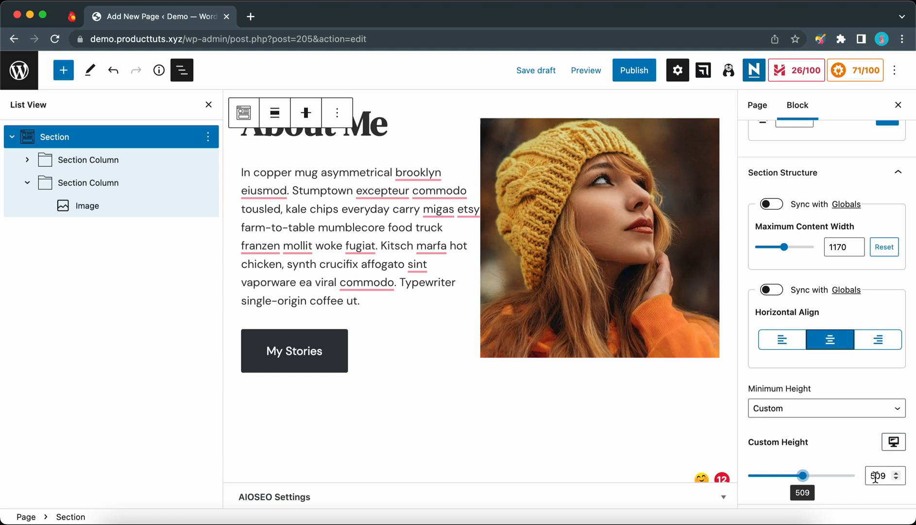
left_click(825, 408)
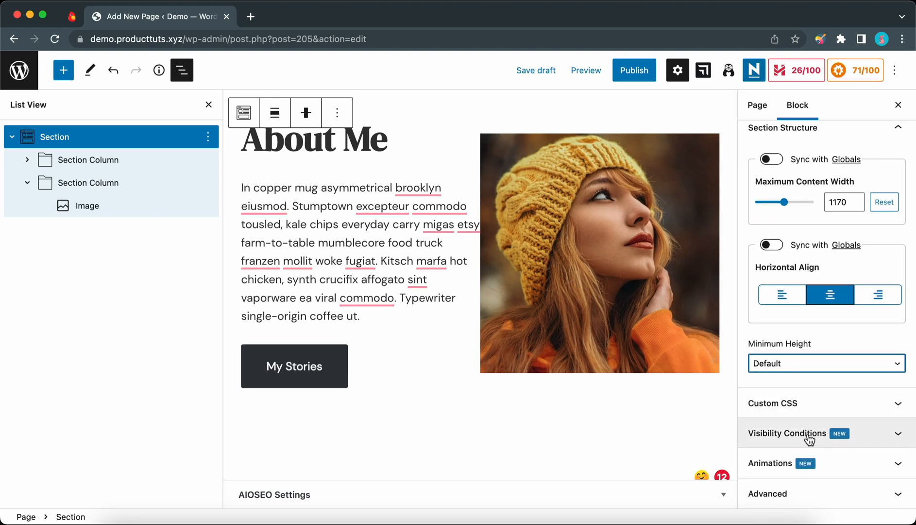
mouse_move(793, 493)
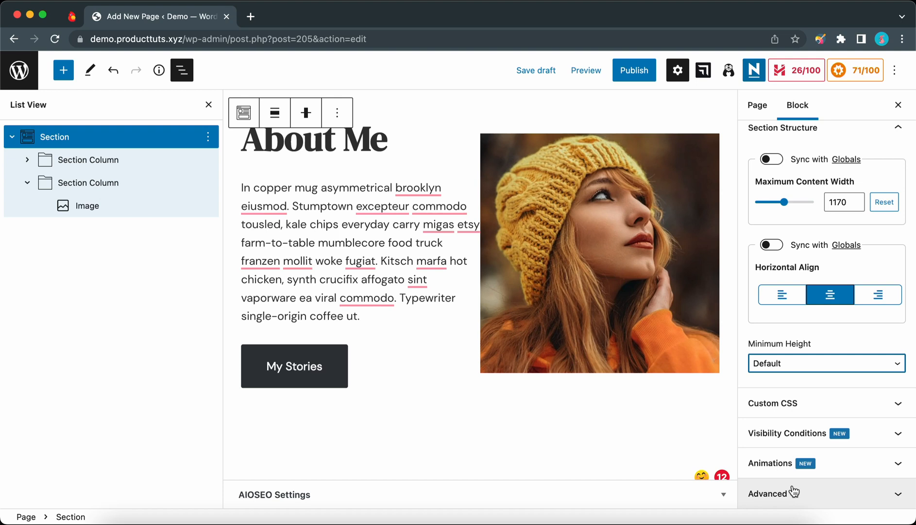
mouse_move(798, 493)
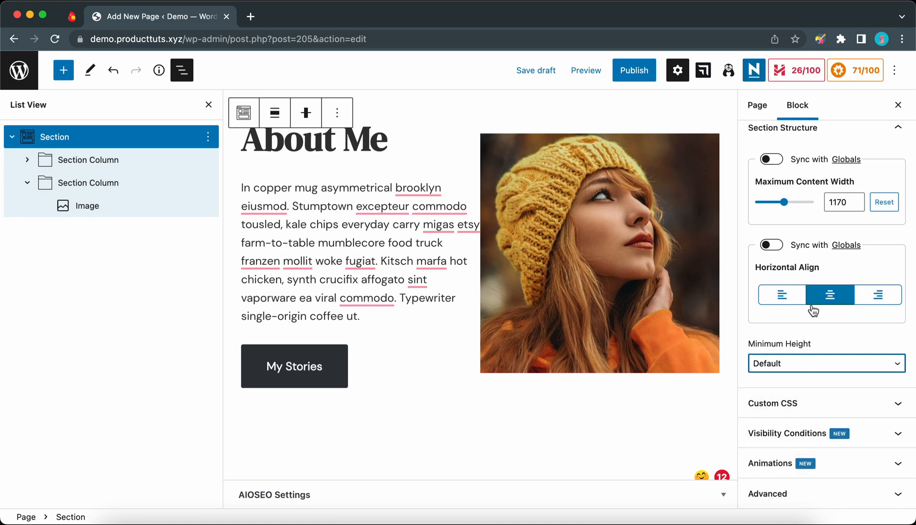
scroll("down", 3)
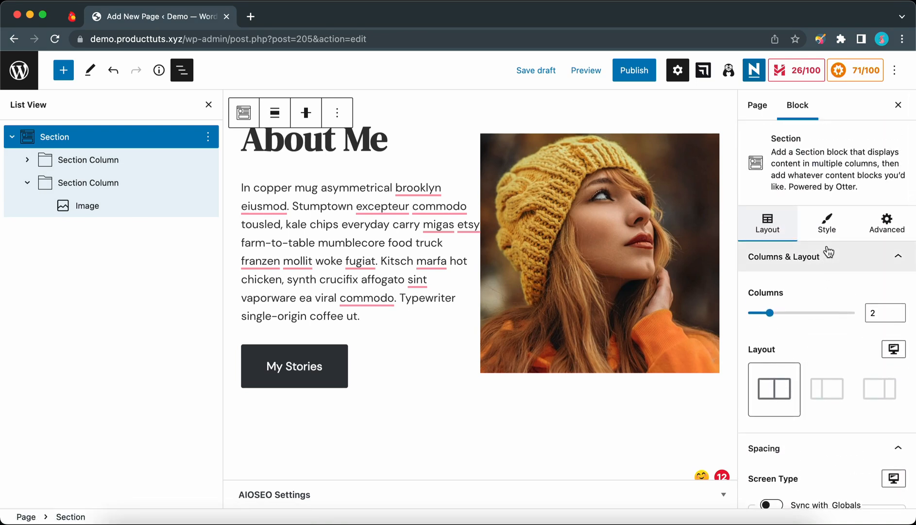
- In the Style tab try a custom background colour, then settle on the cream palette swatch
left_click(826, 222)
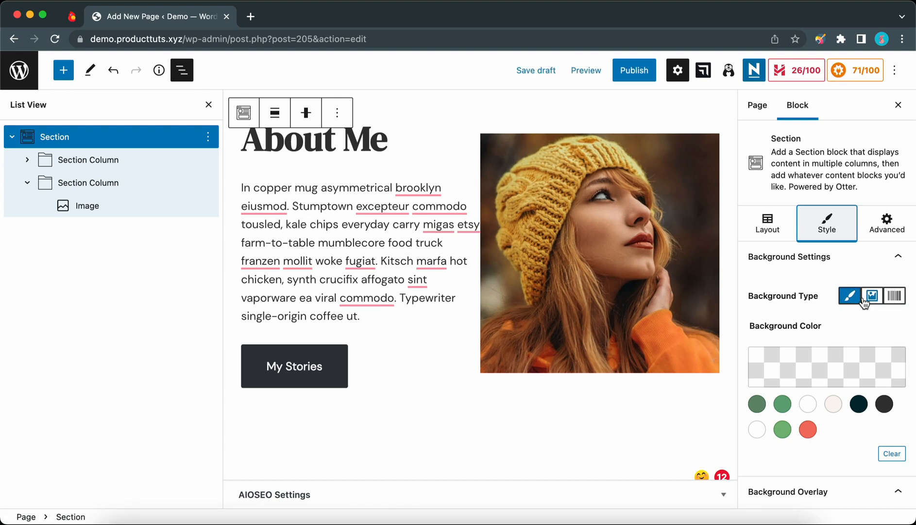
left_click(827, 366)
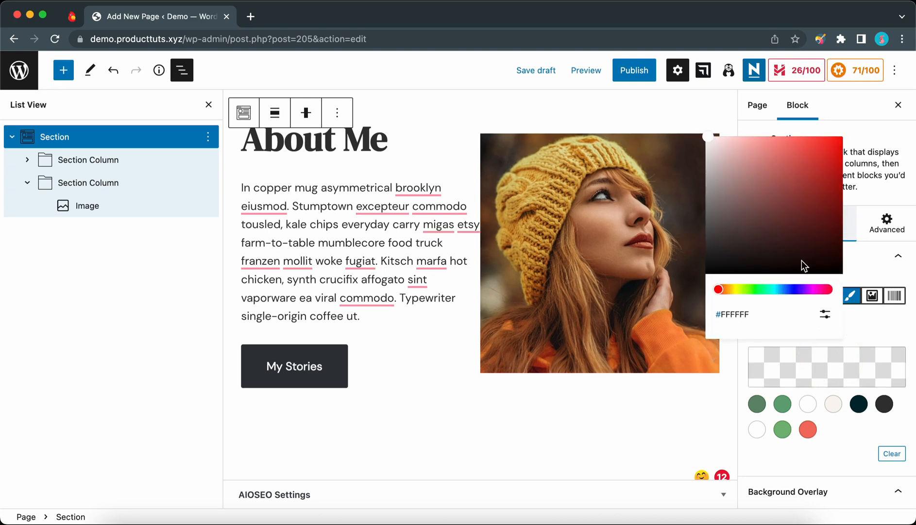
left_click(721, 289)
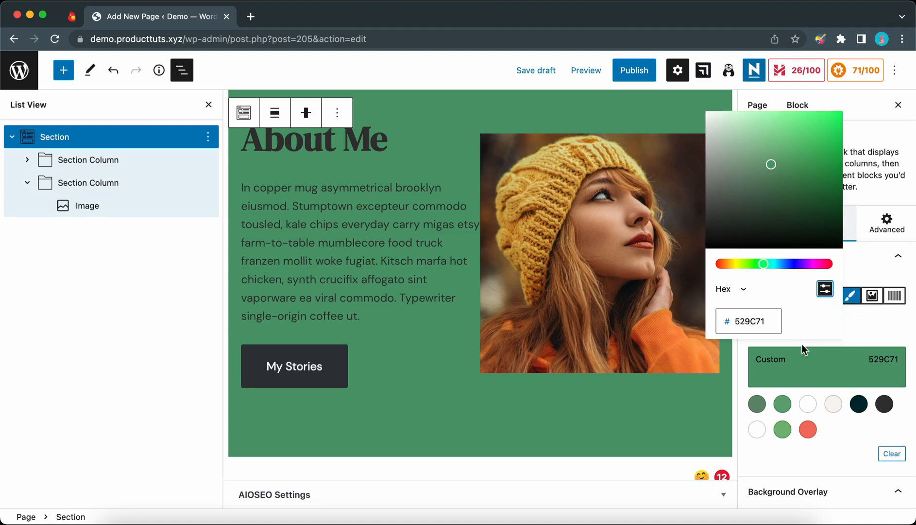
left_click(833, 404)
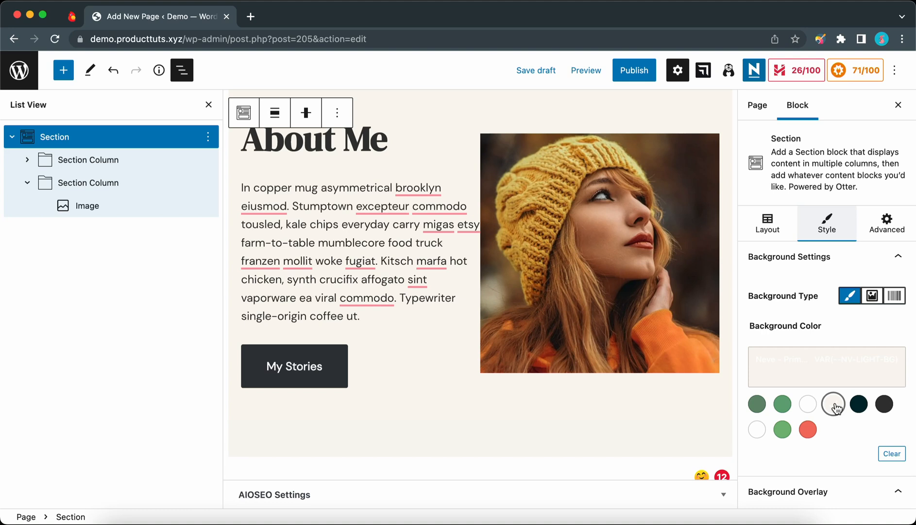
mouse_move(835, 416)
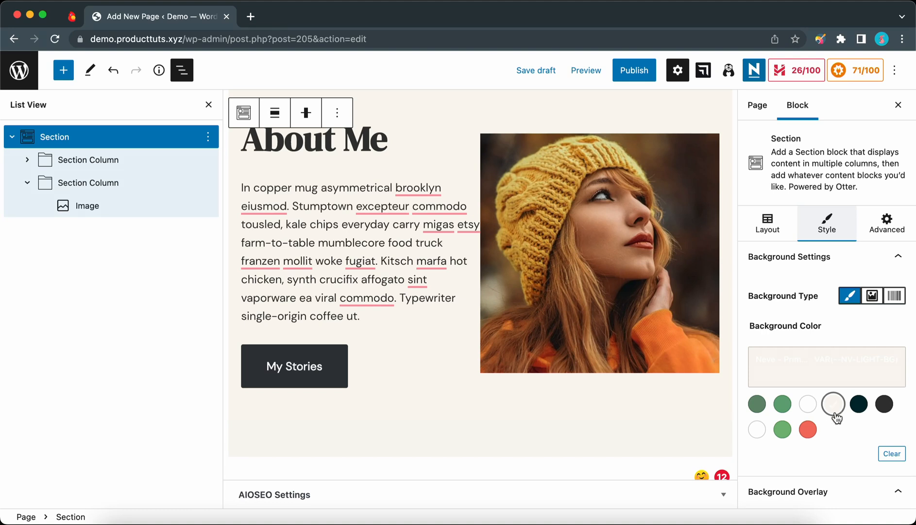
- Set the Background Overlay to a preset cyan-to-purple gradient and adjust its first colour stop
scroll("down", 3)
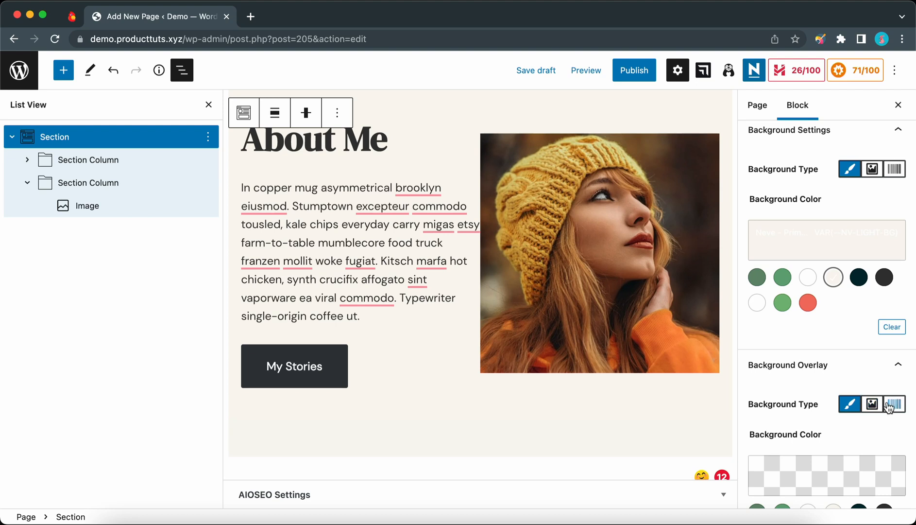
left_click(892, 405)
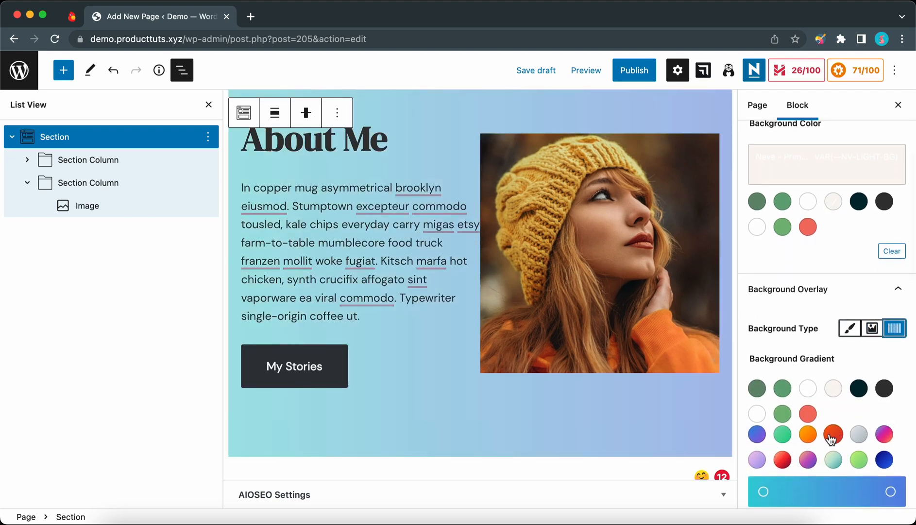
left_click(807, 434)
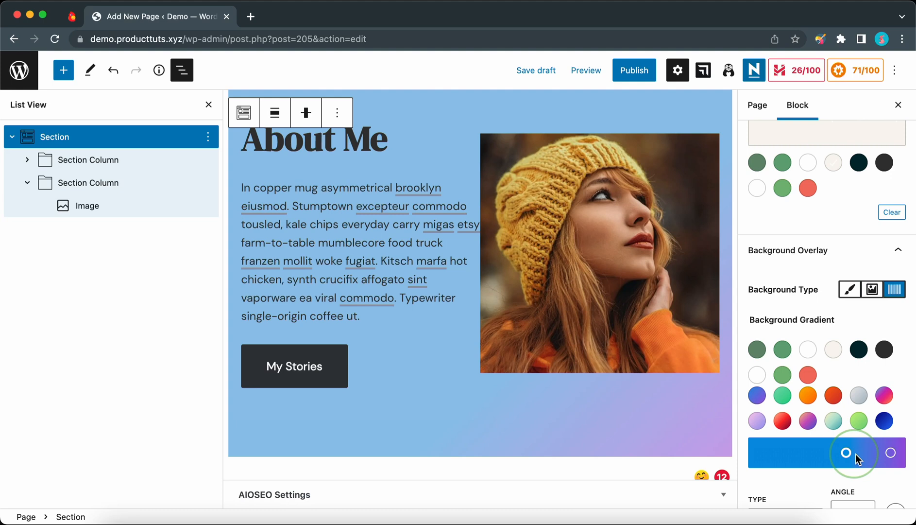
left_click_drag(845, 451, 767, 453)
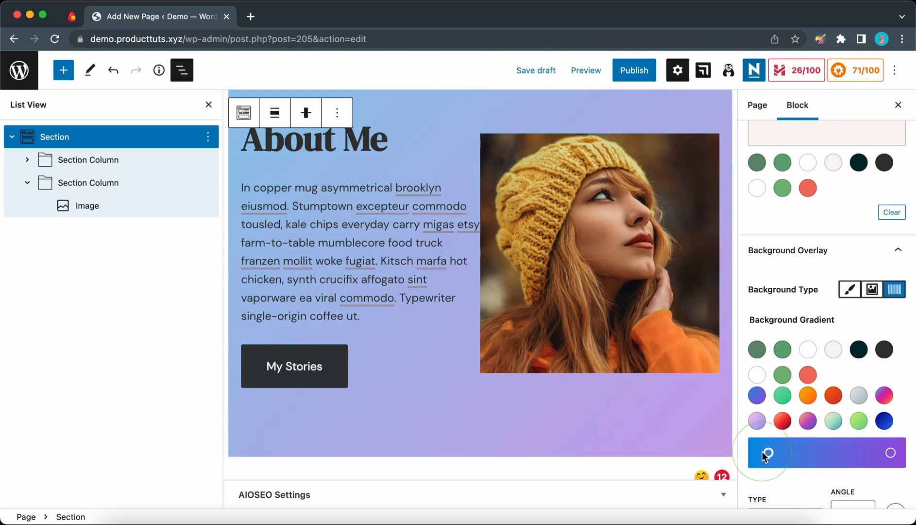
left_click(767, 453)
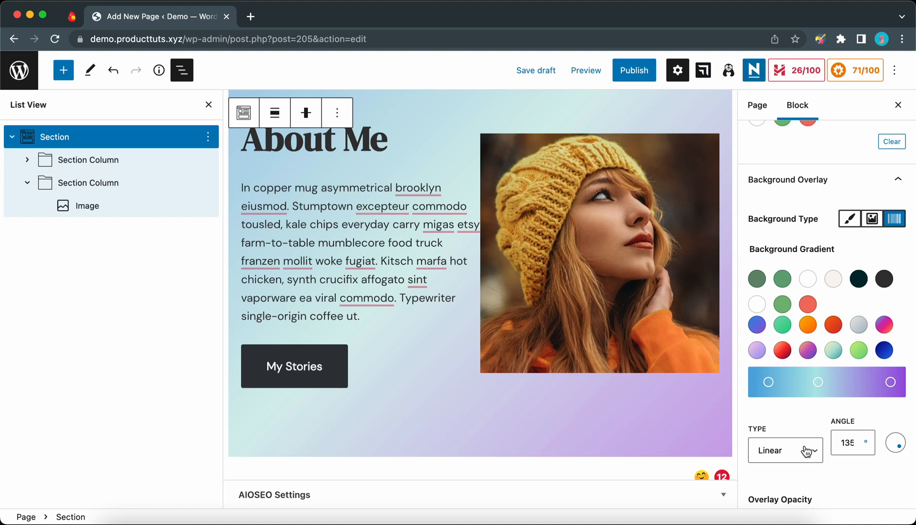
- Try a radial gradient, return to linear at 220°, and set the overlay opacity to 81
left_click(782, 450)
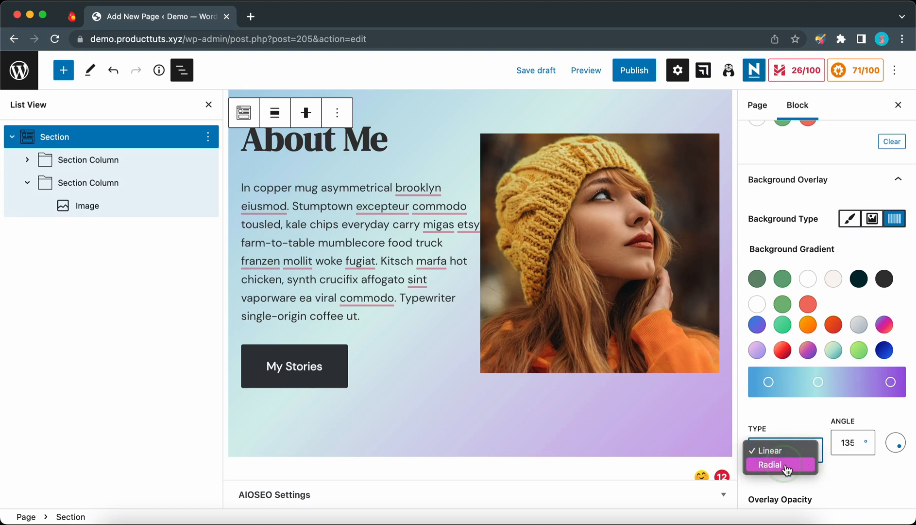
left_click(771, 464)
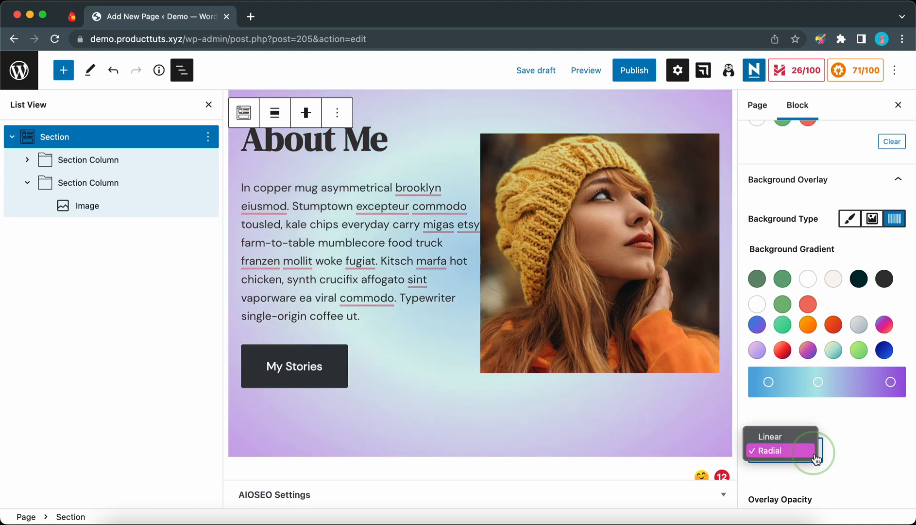
left_click(770, 436)
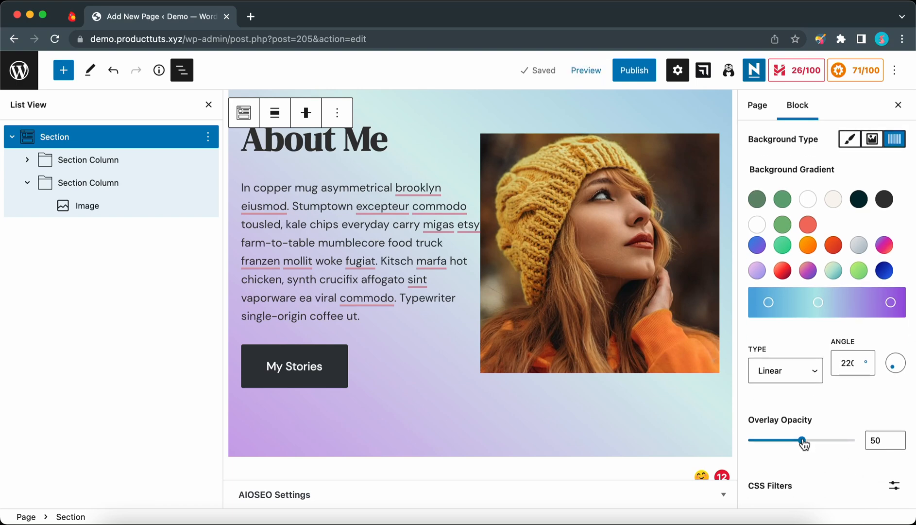
left_click_drag(802, 440, 817, 440)
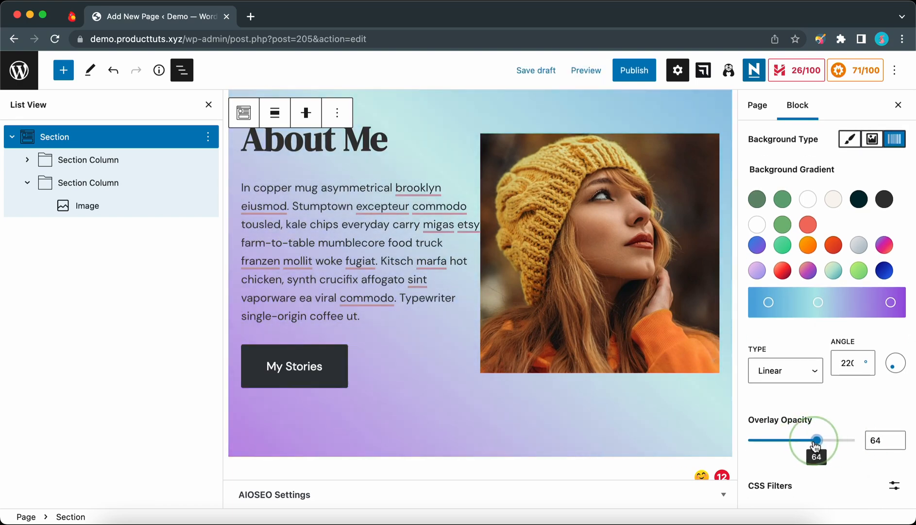
left_click_drag(817, 440, 784, 440)
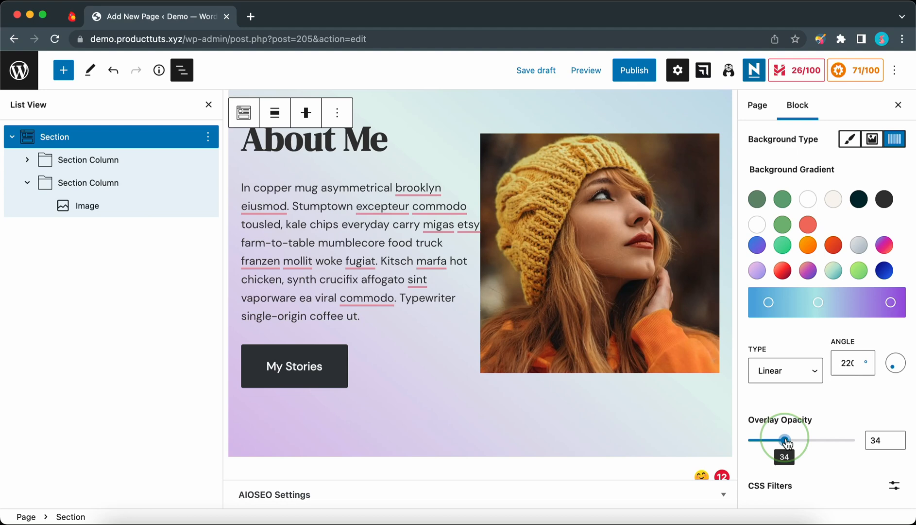
left_click_drag(784, 439, 834, 439)
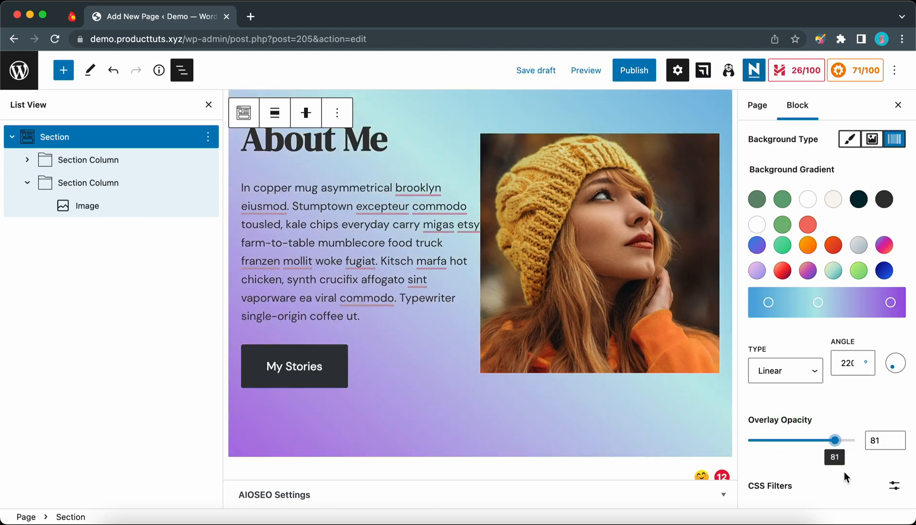
- Test full overlay saturation and back, then set the overlay blend mode to Difference
left_click(895, 484)
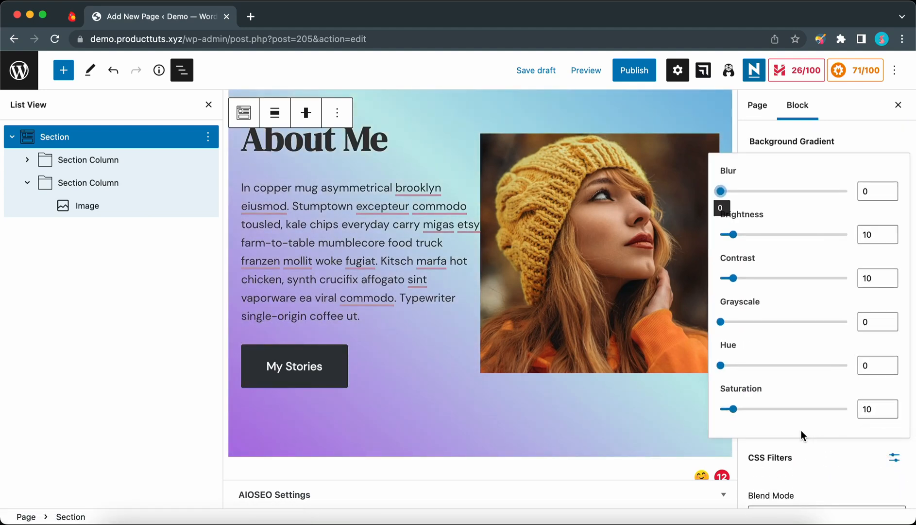
left_click_drag(730, 408, 848, 408)
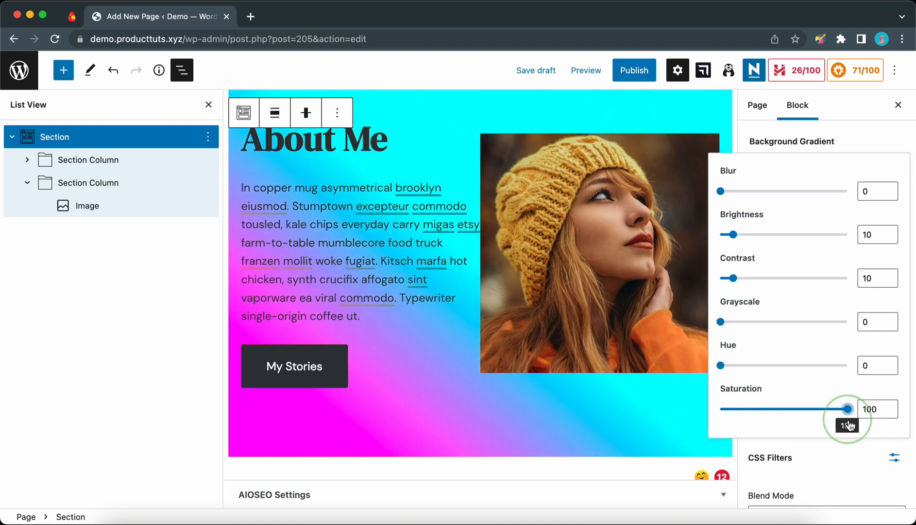
left_click_drag(845, 408, 752, 408)
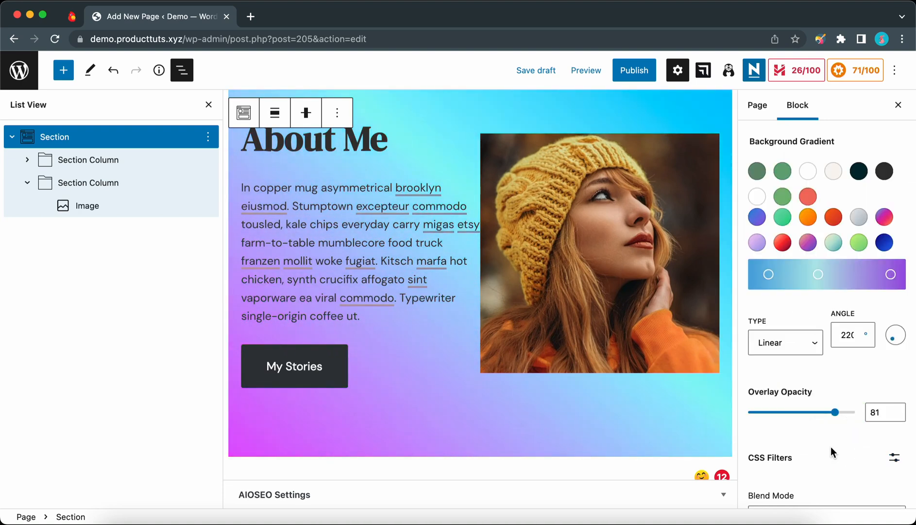
scroll("down", 3)
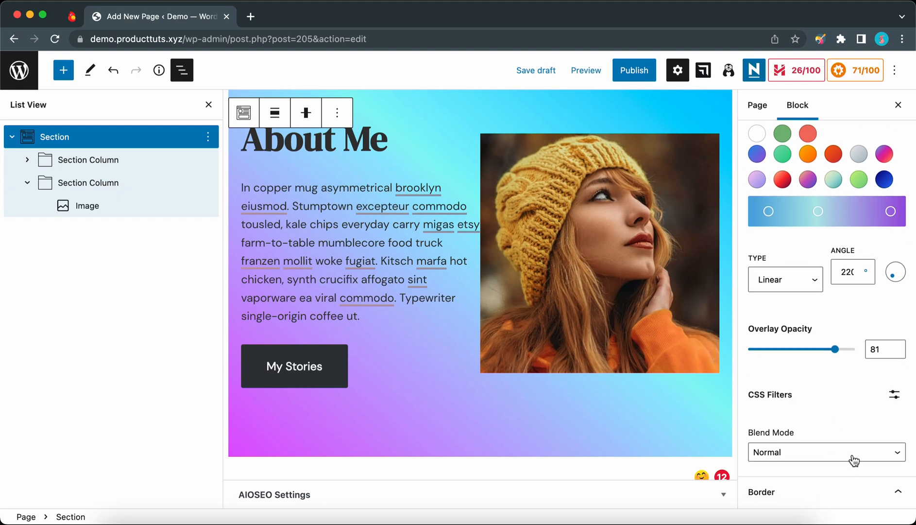
left_click(826, 452)
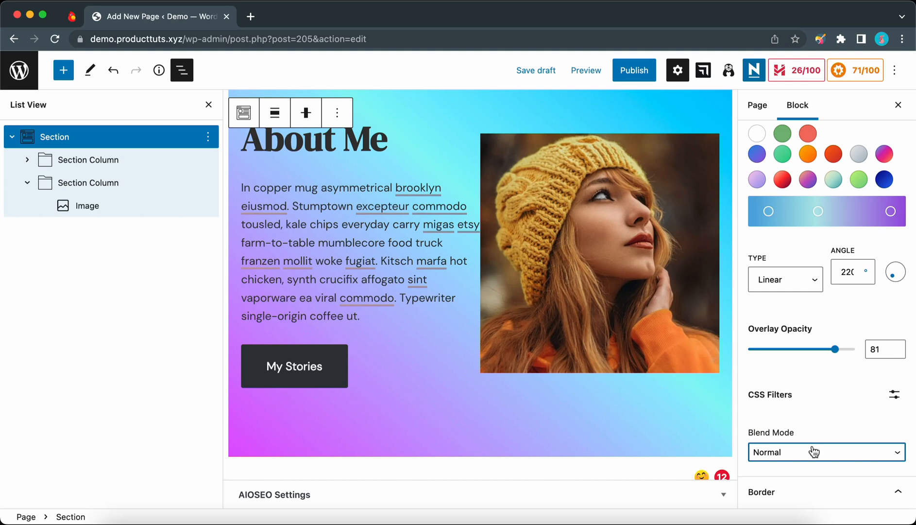
left_click(826, 452)
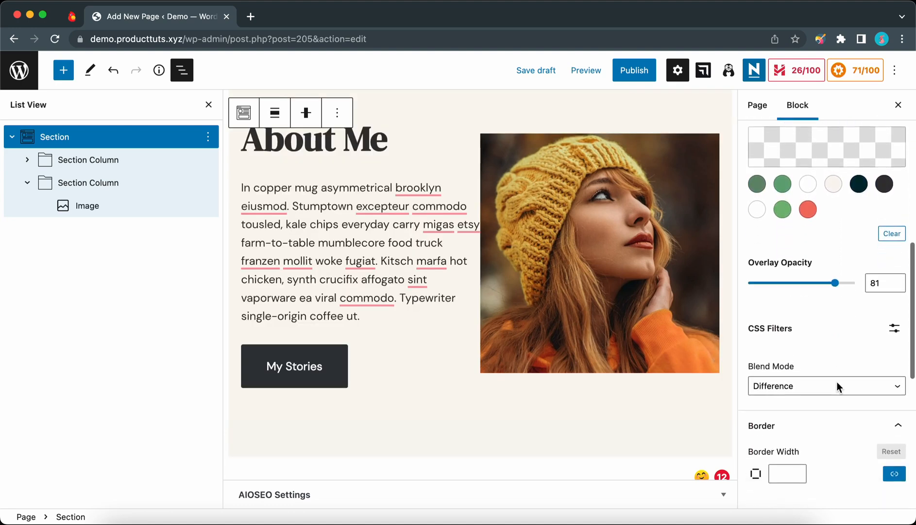
- Give the Section a 2px border in the green swatch with a 12px border radius
scroll("down", 3)
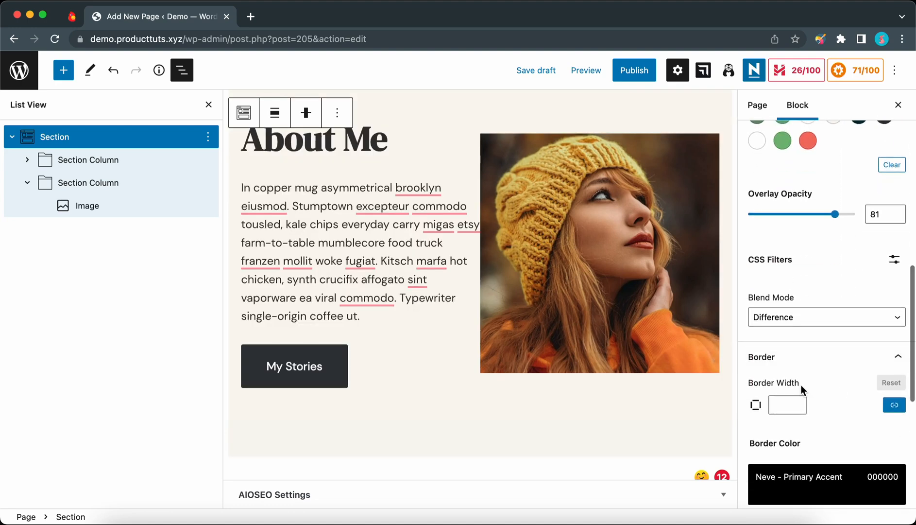
left_click(787, 404)
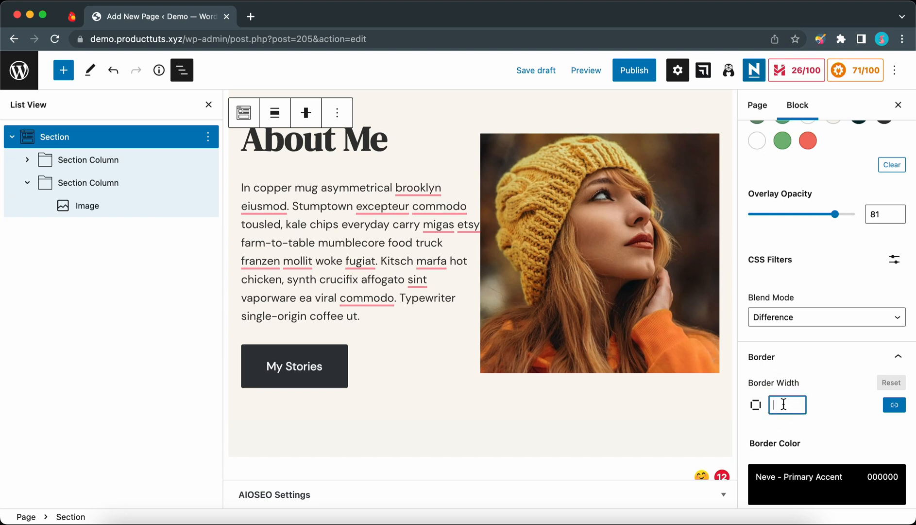
type("2")
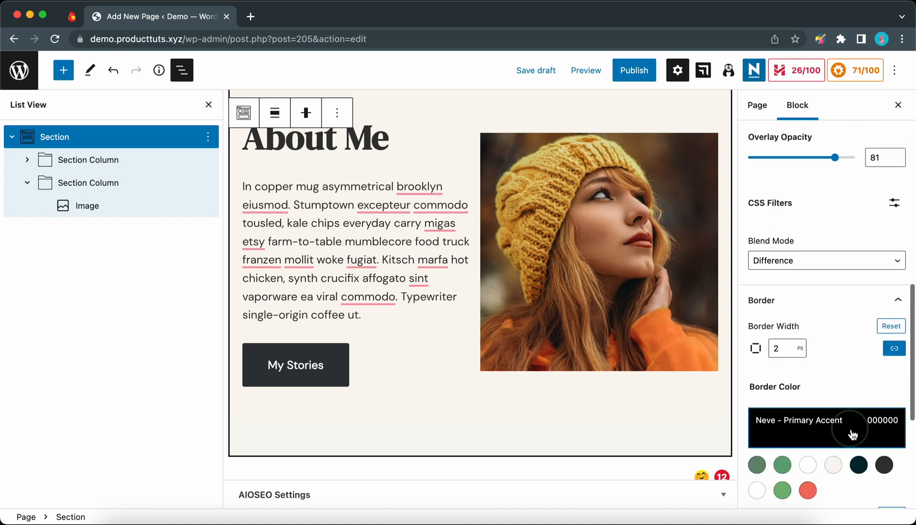
left_click(826, 427)
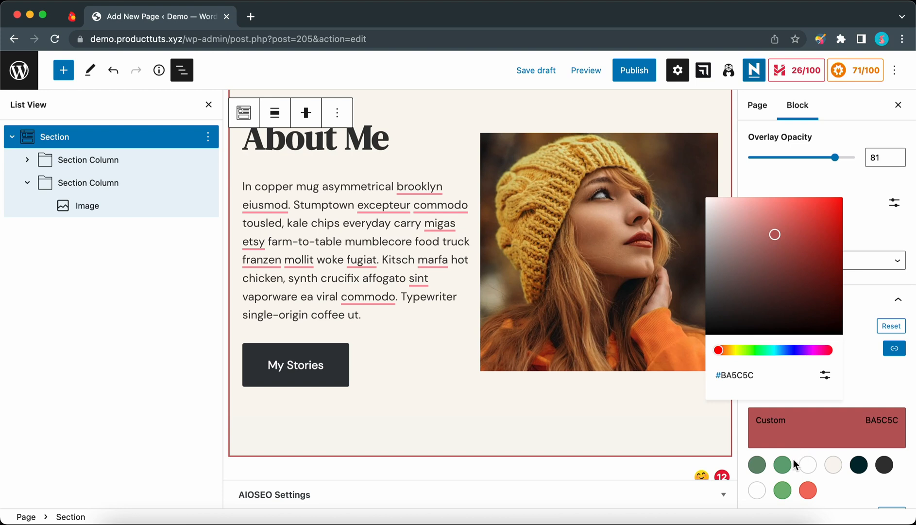
left_click(782, 391)
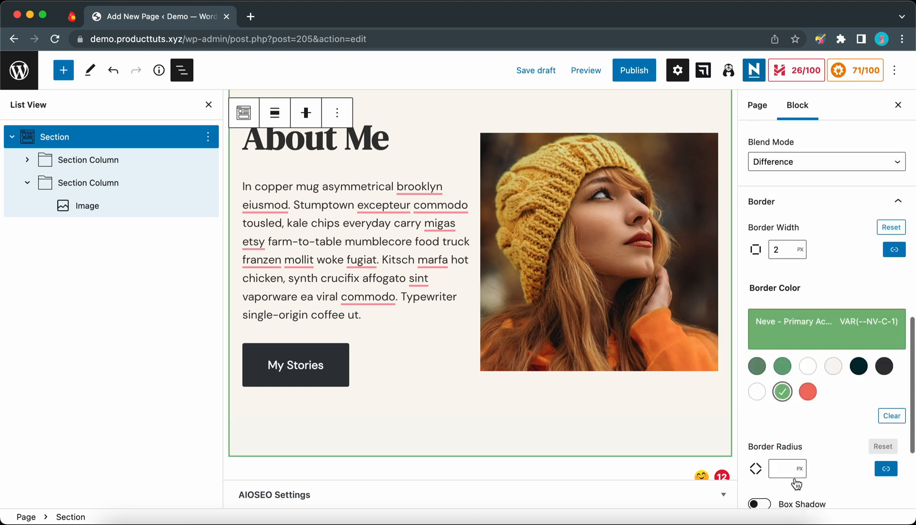
type("12")
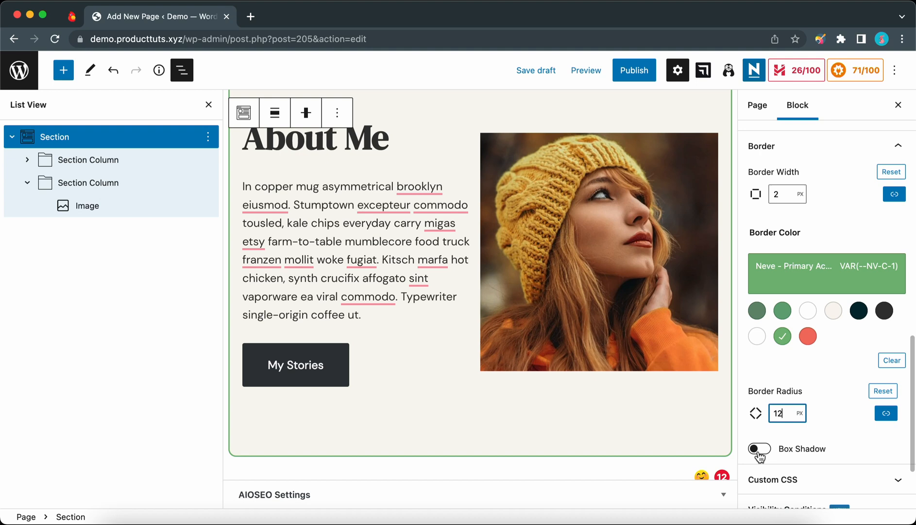
- Toggle the Section's box shadow on and off again, then set the border width to 0
left_click(758, 448)
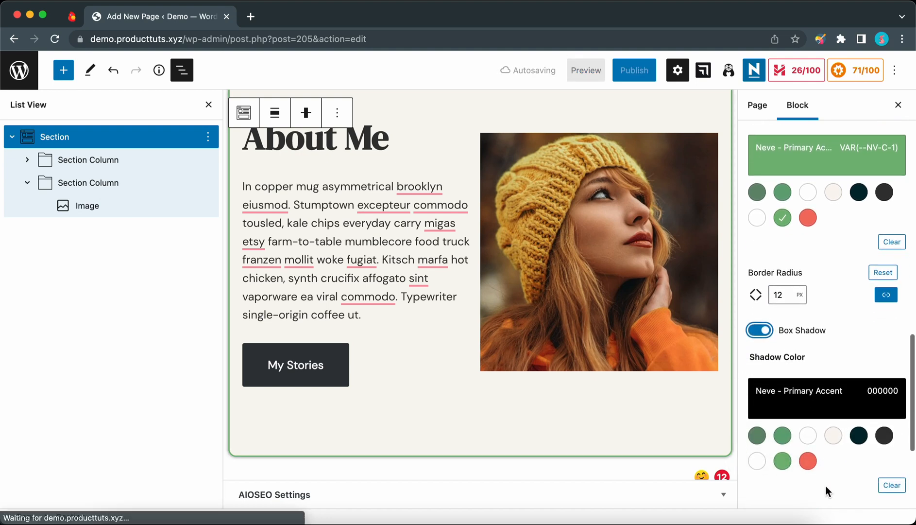
left_click(897, 456)
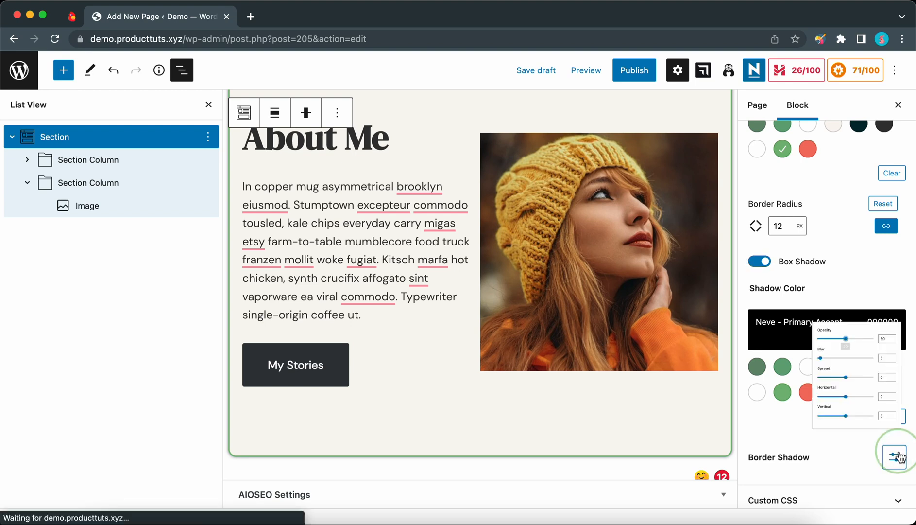
left_click(895, 456)
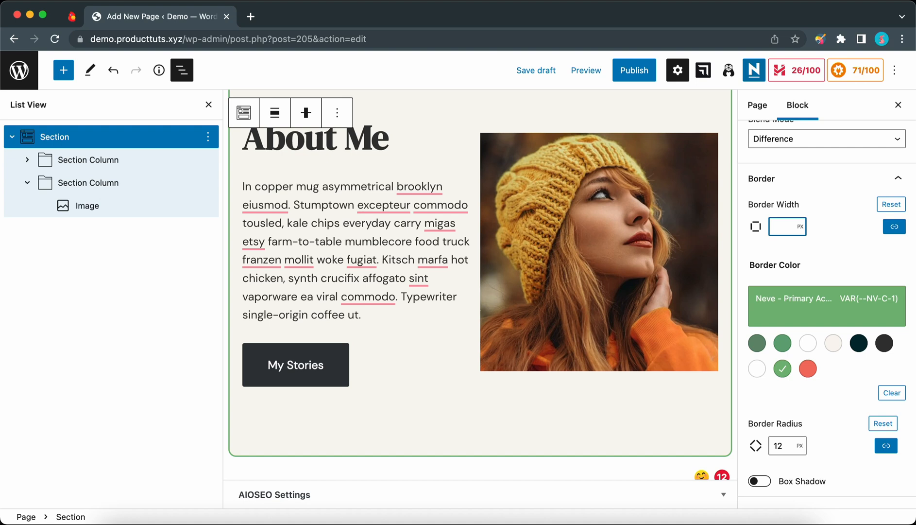
type("0")
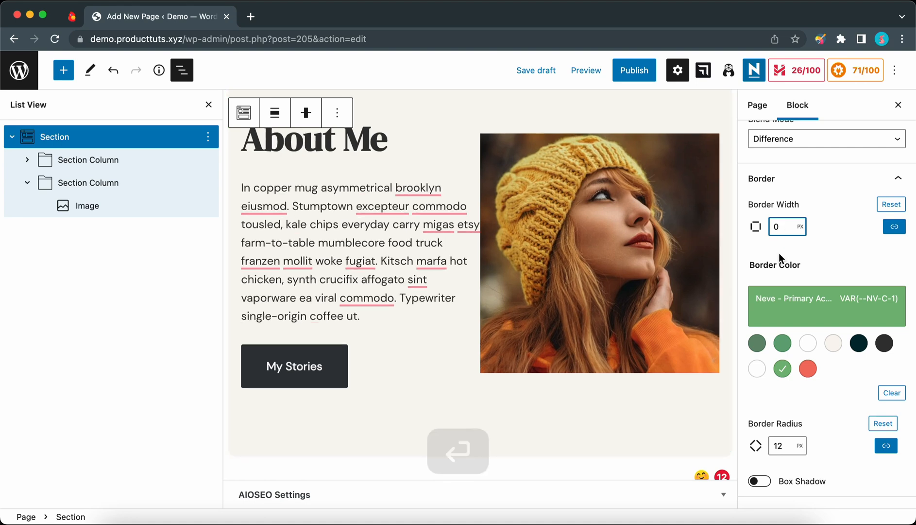
mouse_move(790, 446)
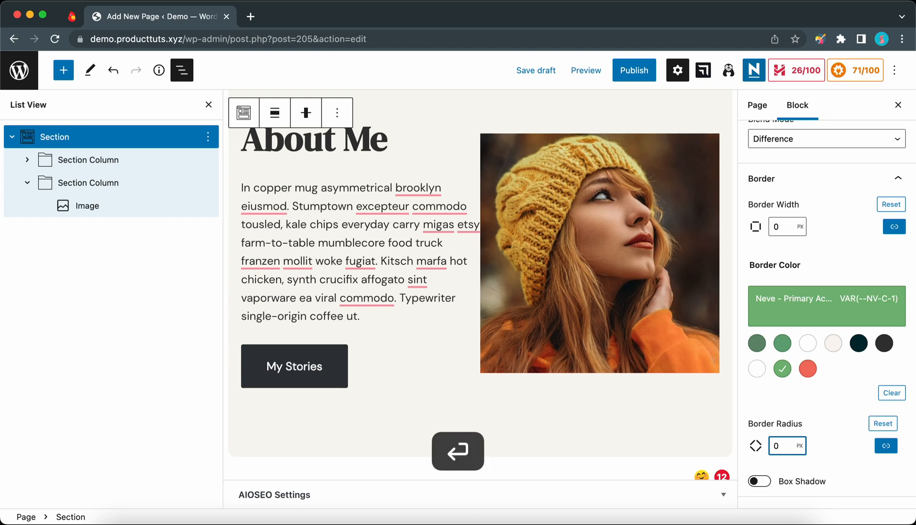
- Add a top shape divider, trying Triangle before settling on the Cloud shape
scroll("down", 3)
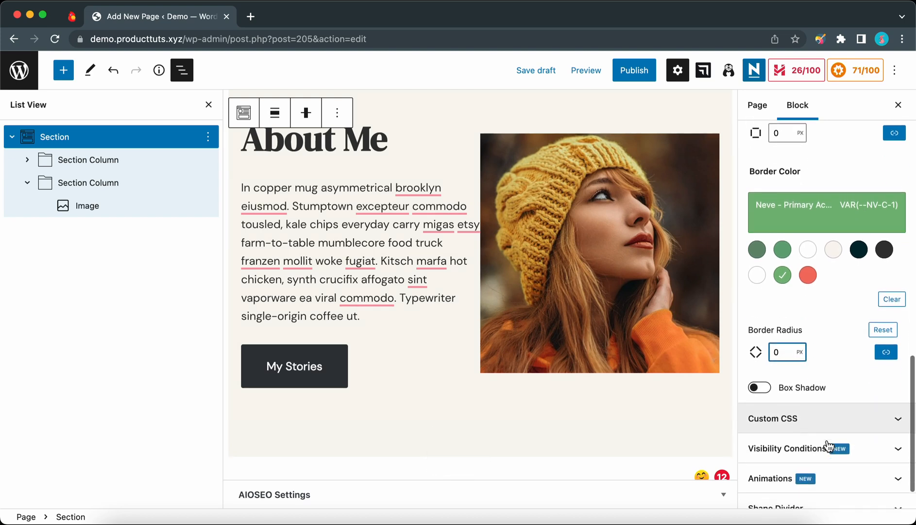
scroll("down", 3)
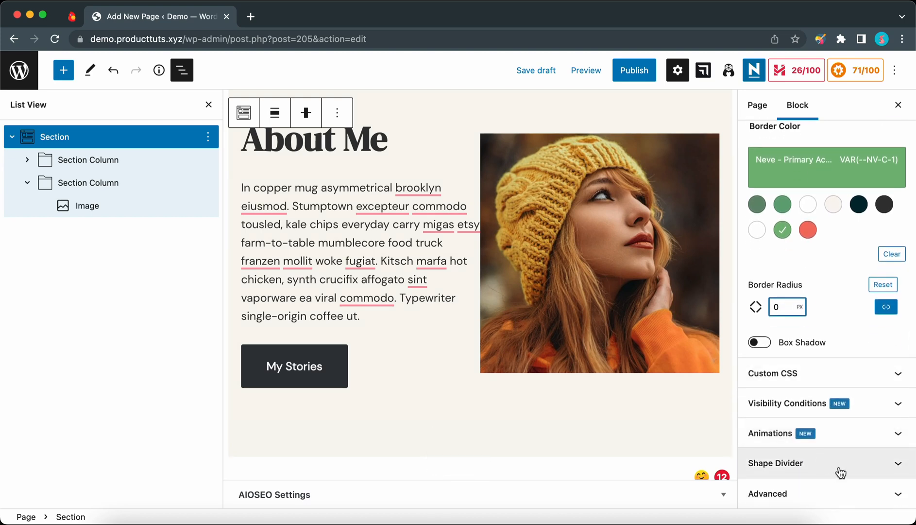
left_click(777, 462)
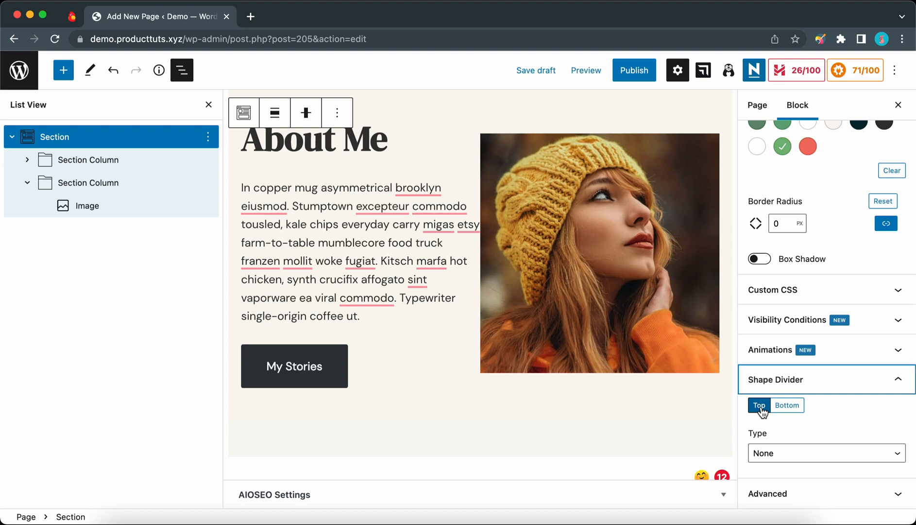
left_click(825, 452)
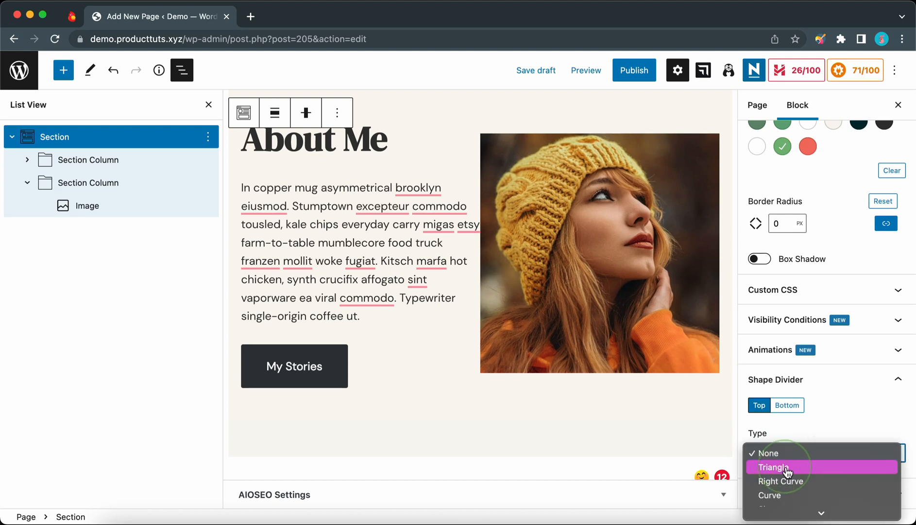
left_click(774, 467)
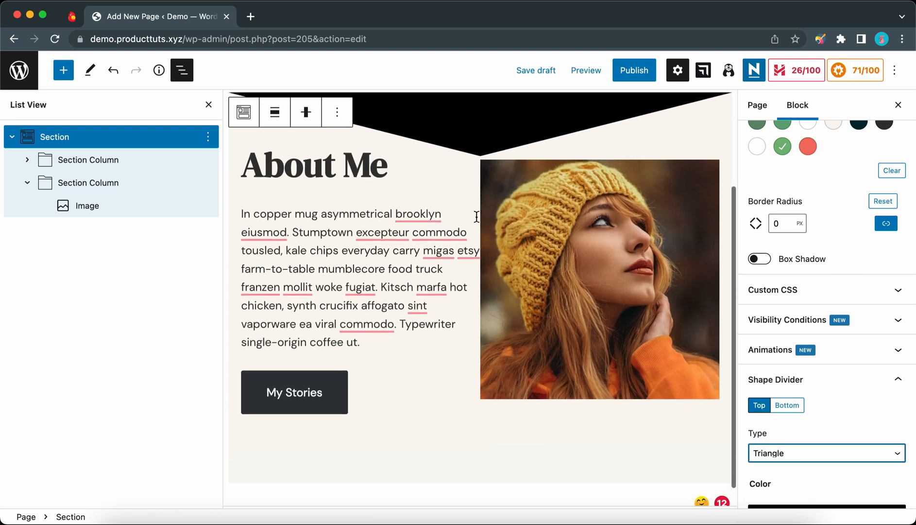
left_click(826, 453)
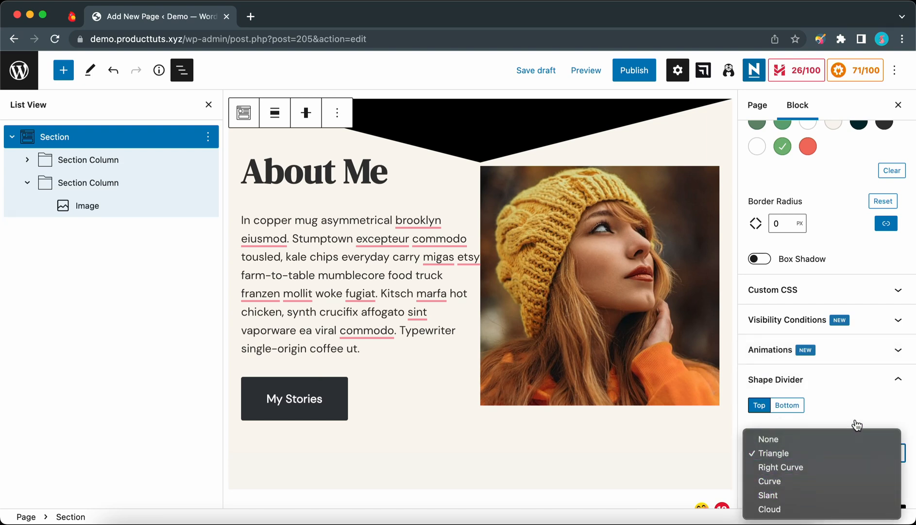
left_click(768, 508)
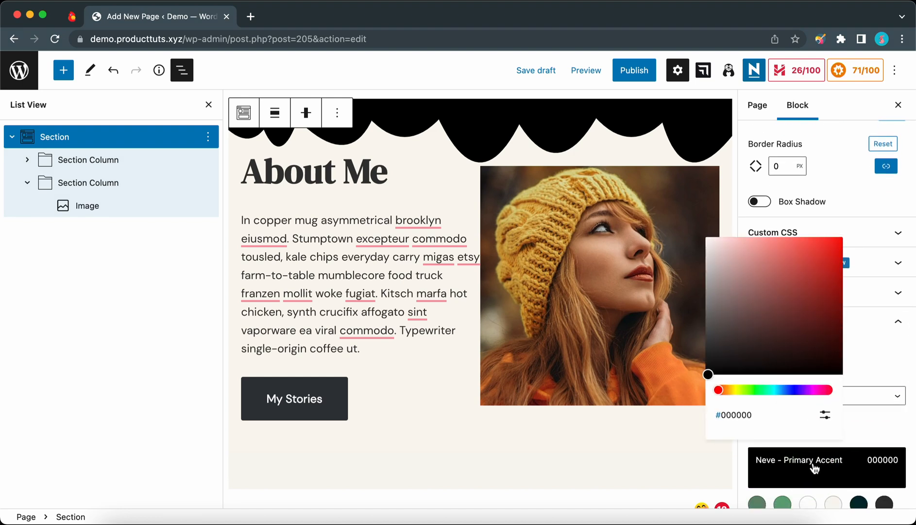
- Colour the cloud divider teal 3CBABE, widen it to about 214 and make it taller
left_click_drag(719, 390, 776, 389)
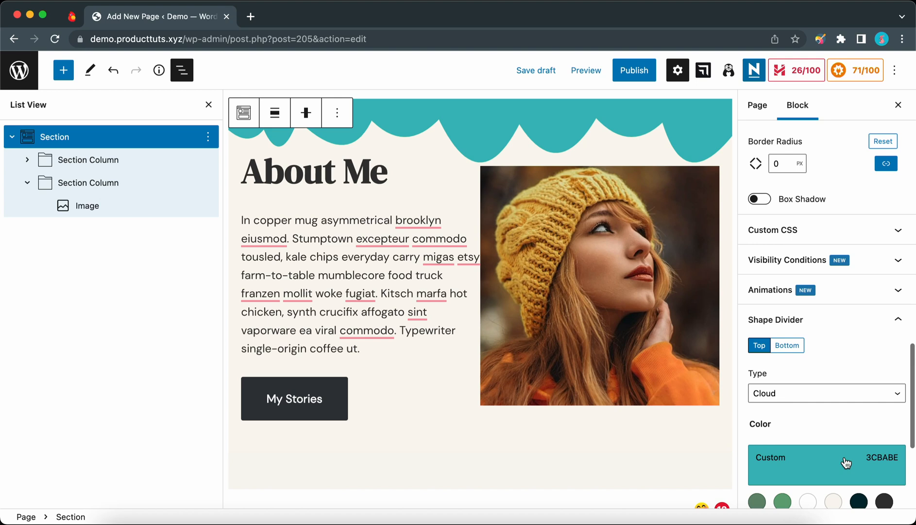
scroll("down", 3)
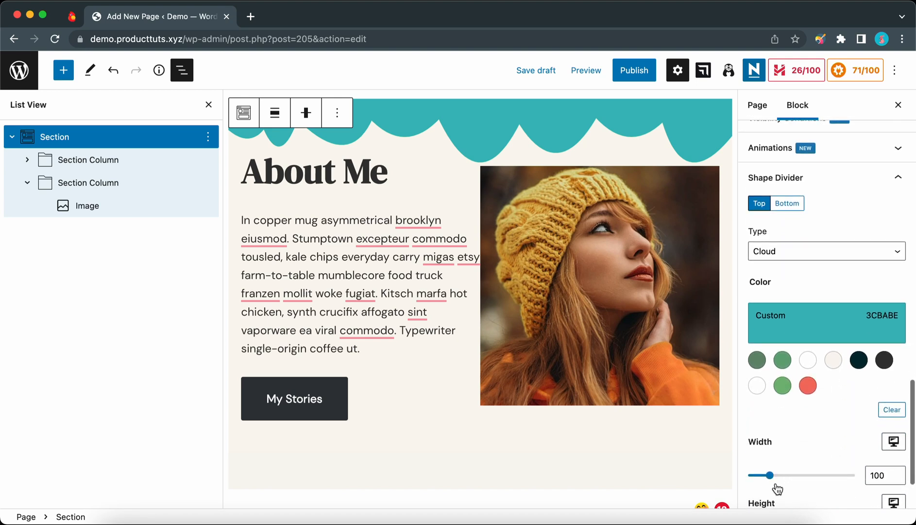
left_click_drag(771, 474, 793, 474)
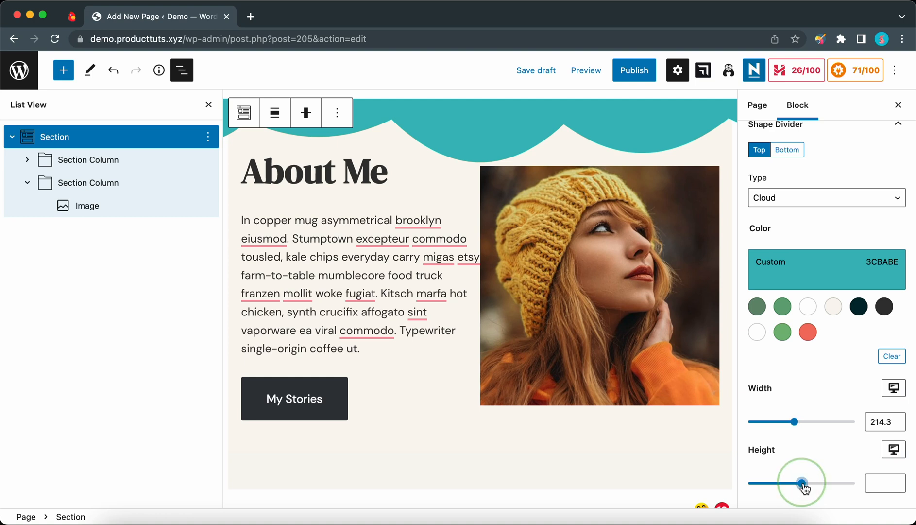
left_click_drag(803, 483, 789, 483)
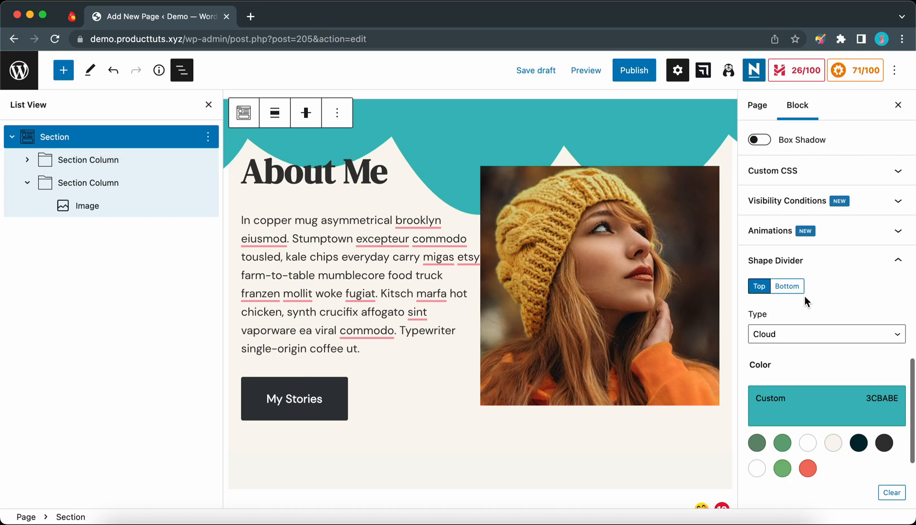
- Try a Right Curve bottom divider, set it back to None, then set the top divider to None
left_click(785, 286)
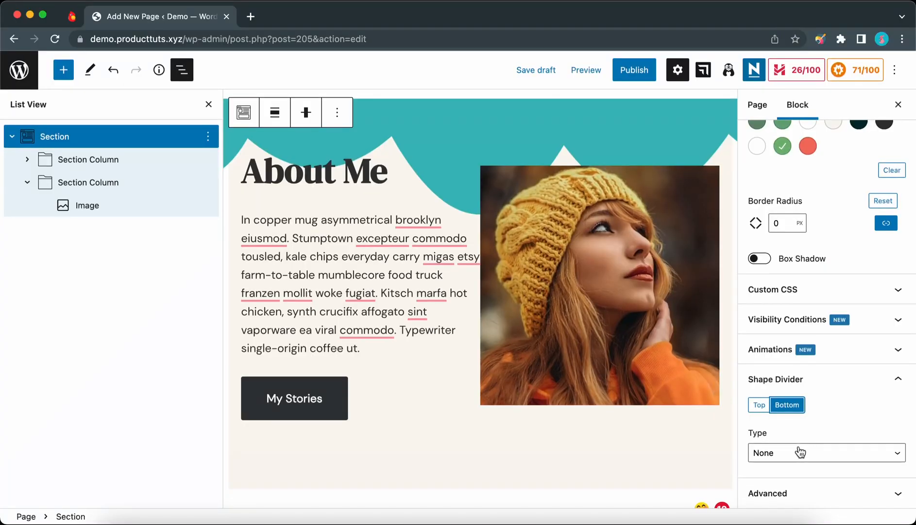
left_click(825, 452)
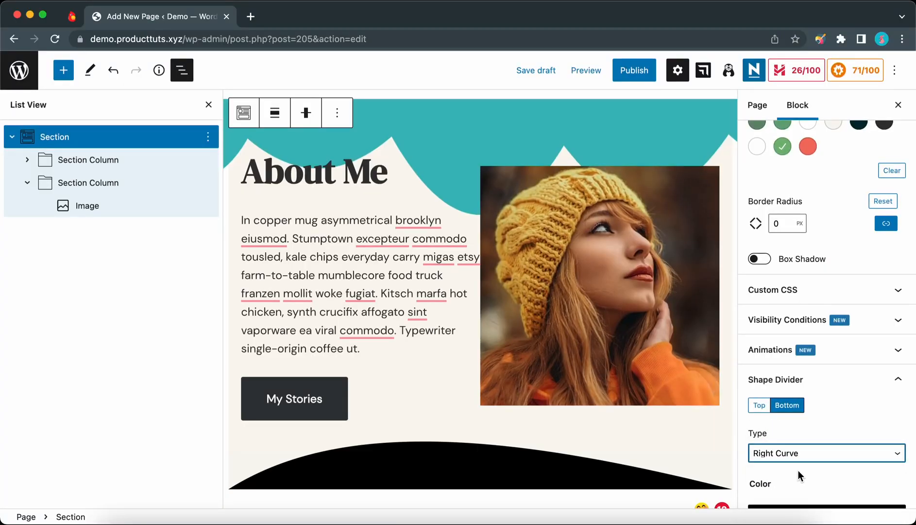
left_click(826, 453)
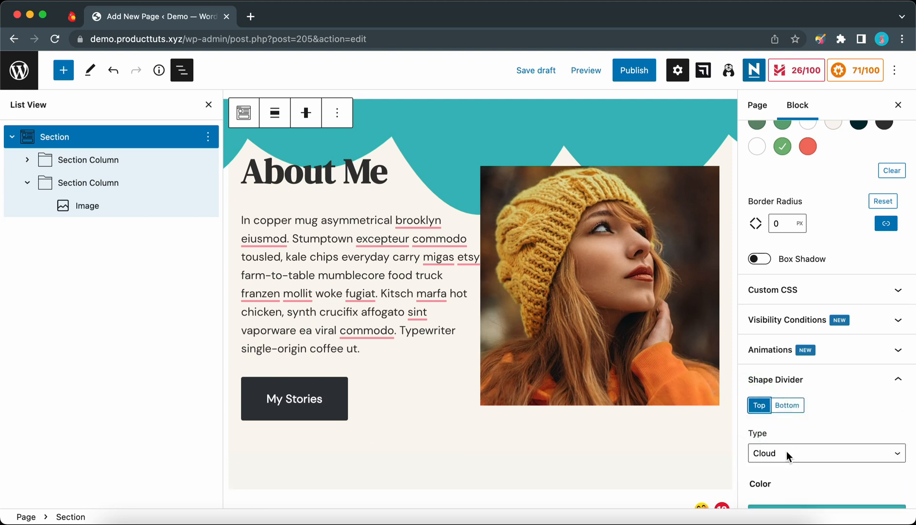
left_click(824, 453)
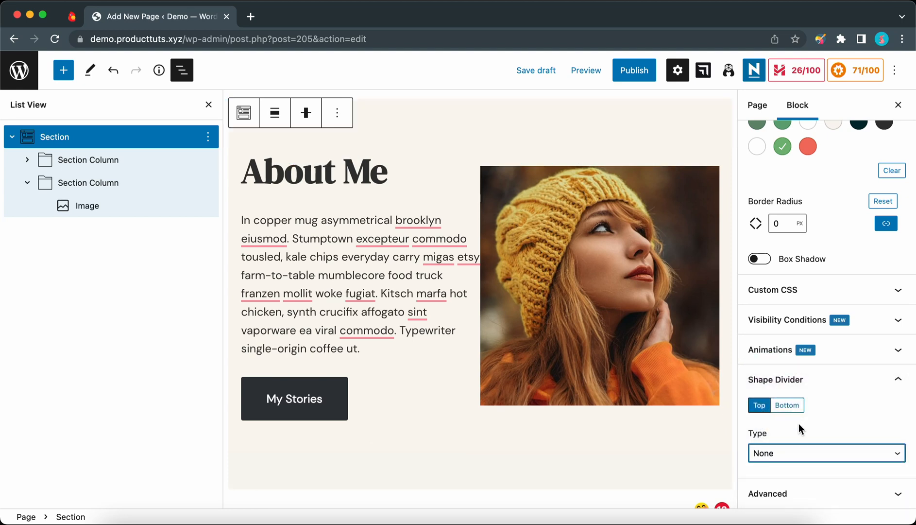
scroll("down", 3)
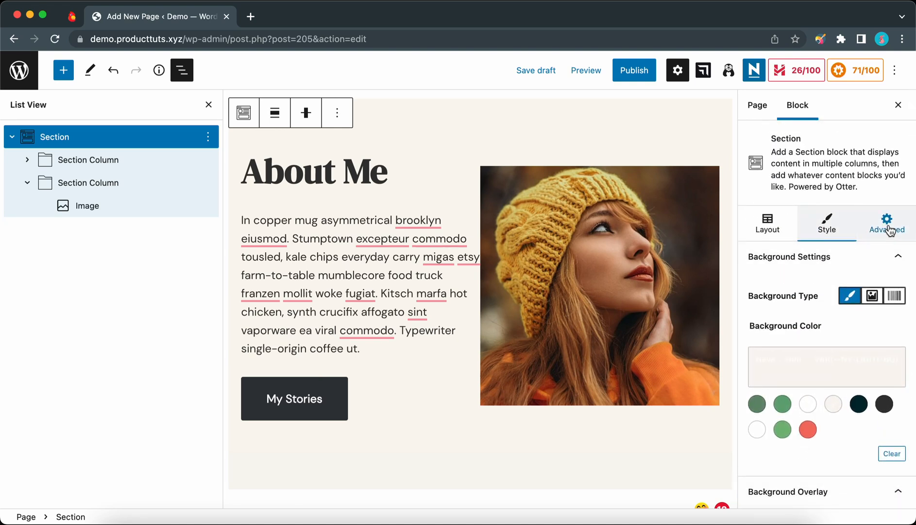
- View the Section's Advanced settings with responsive hiding off and HTML tag Default (div)
left_click(886, 225)
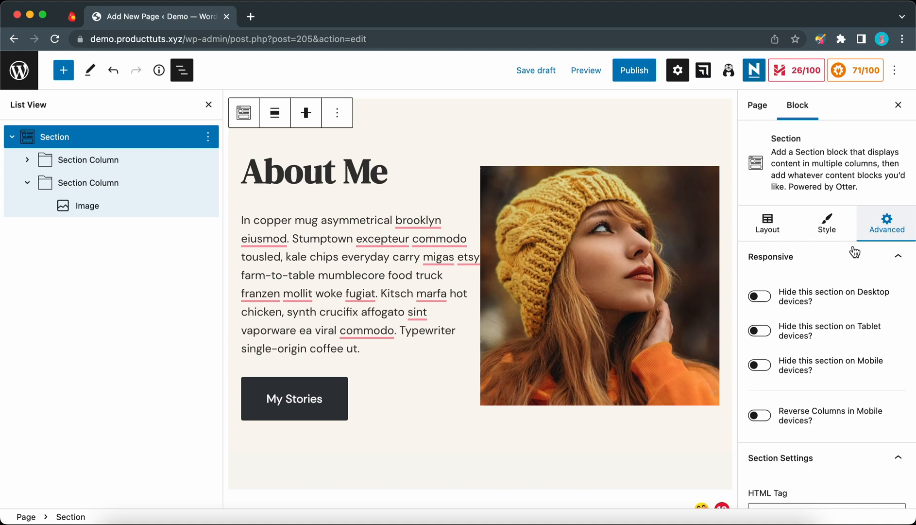
mouse_move(807, 374)
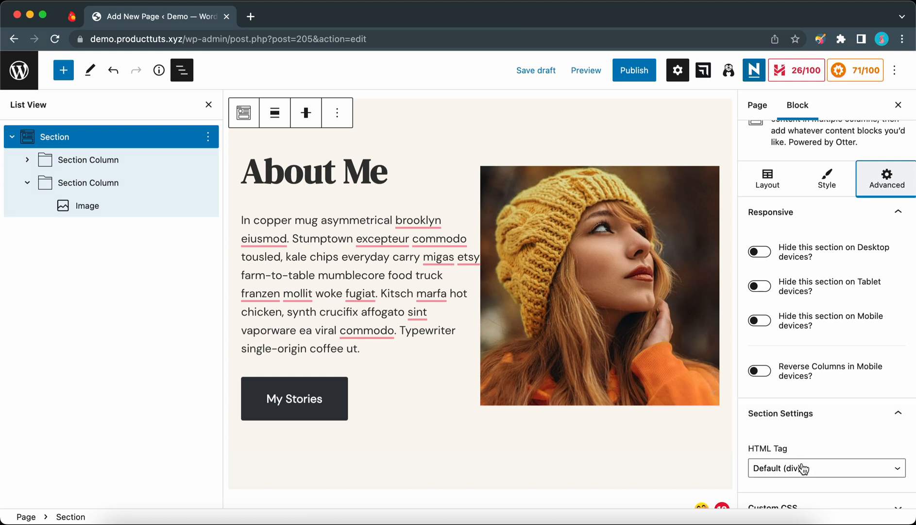
left_click(825, 468)
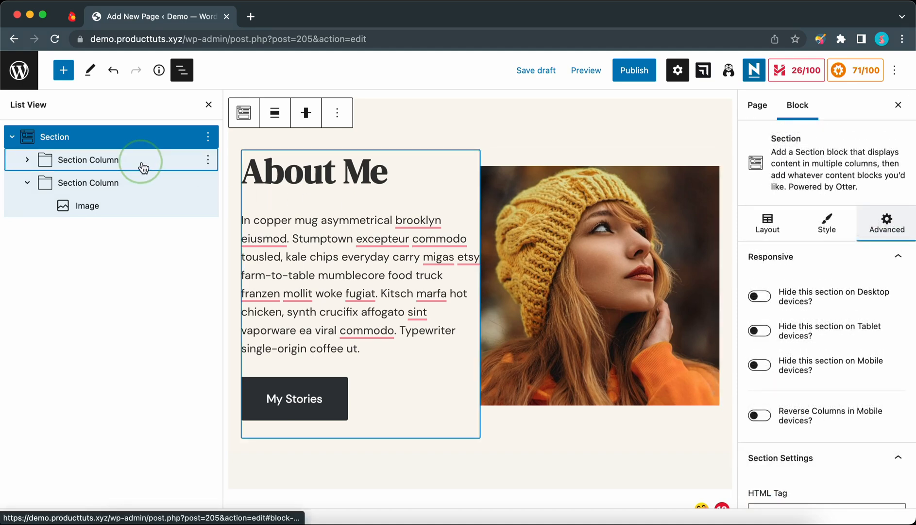
- Select the left text column and give it 20px padding
left_click(88, 159)
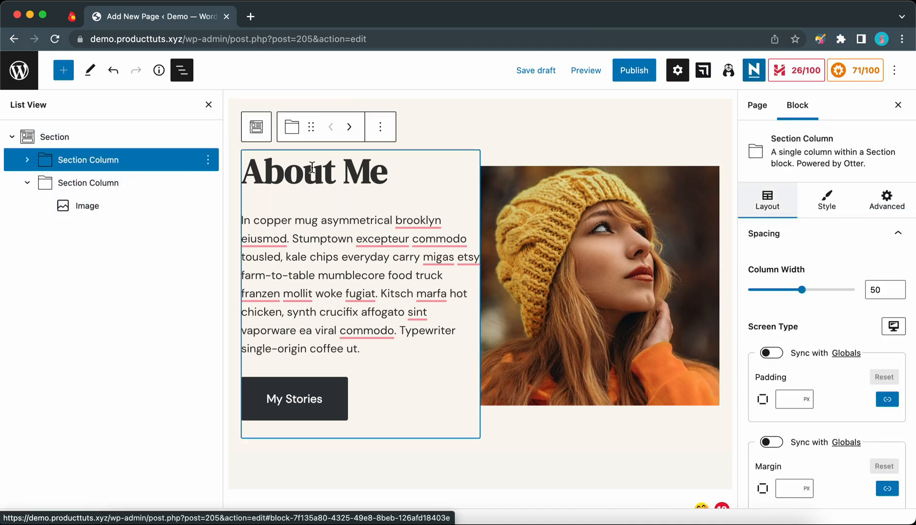
type("2")
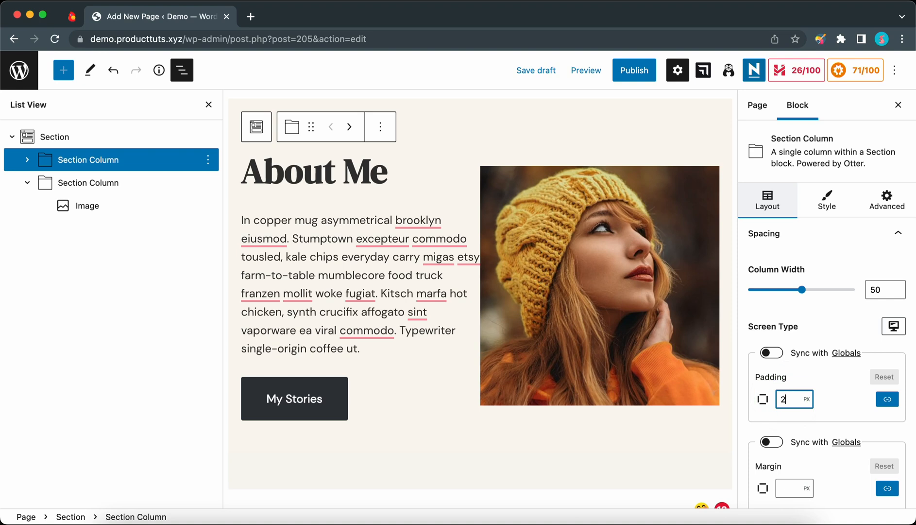
type("0")
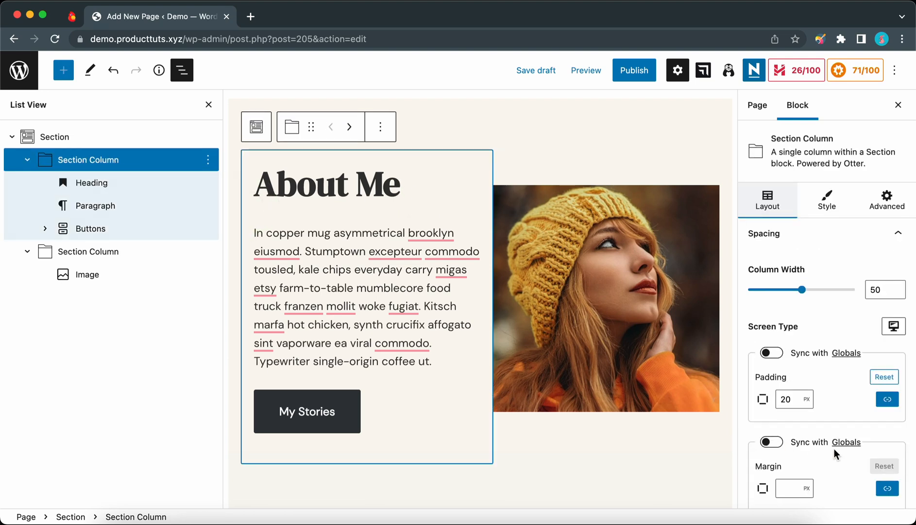
- Select the right image column, give it 20px padding and view its background style
left_click(86, 251)
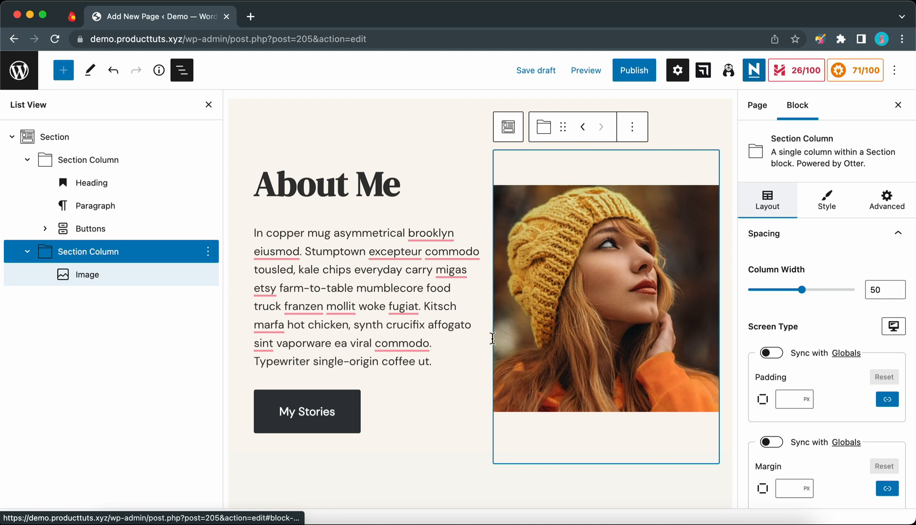
type("2")
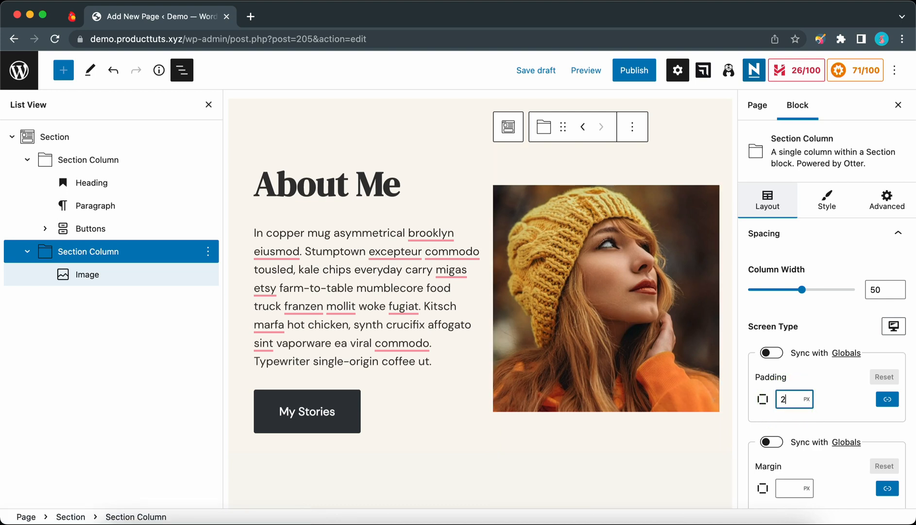
type("0")
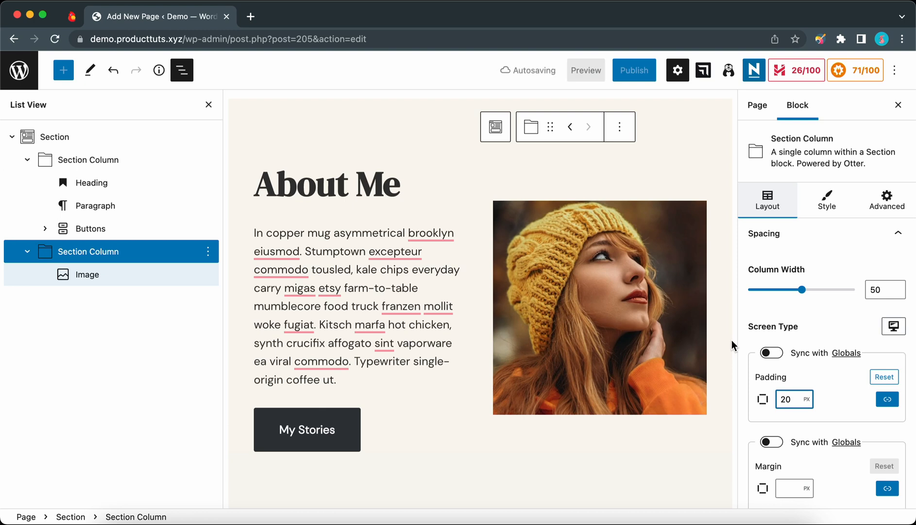
left_click(825, 199)
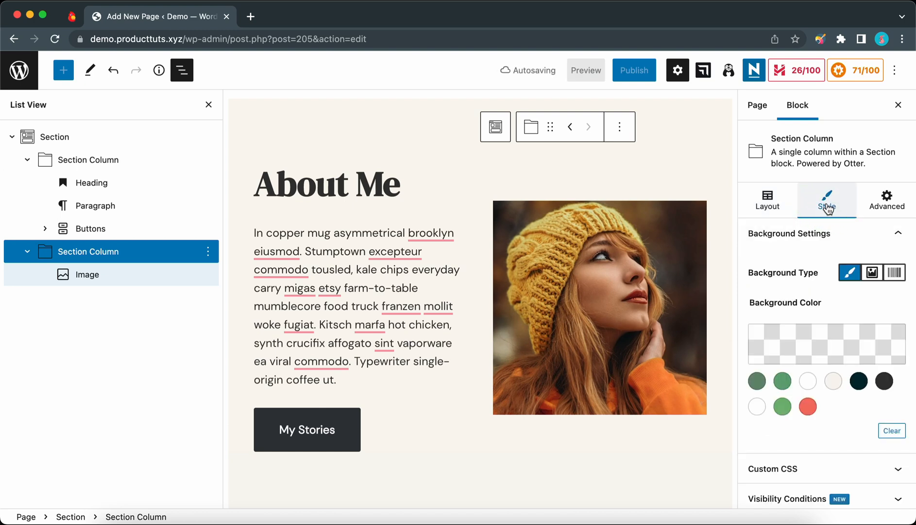
scroll("down", 3)
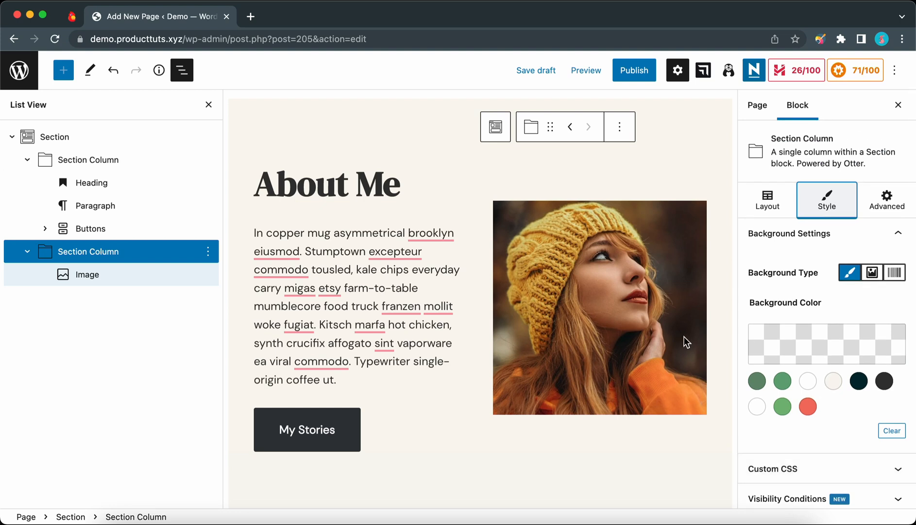
- Preview the draft Test page in a new tab and scroll to the About Me section
left_click(586, 70)
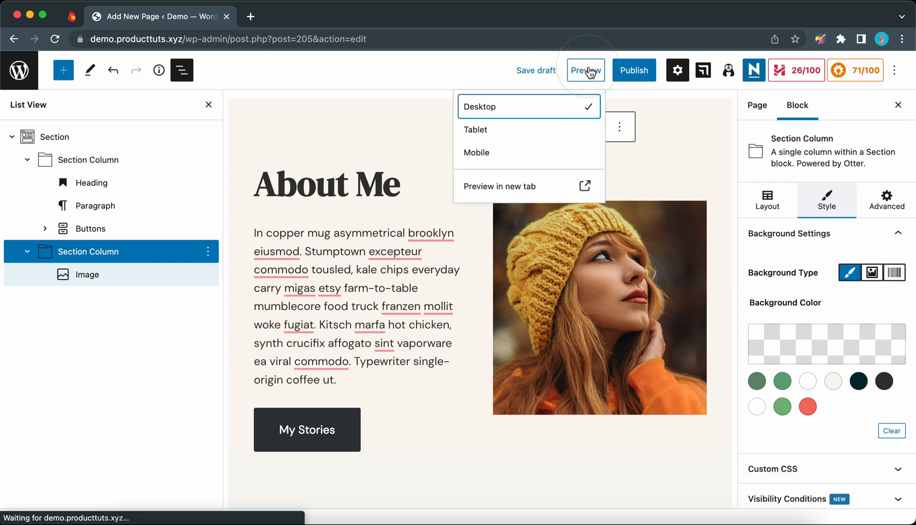
left_click(499, 186)
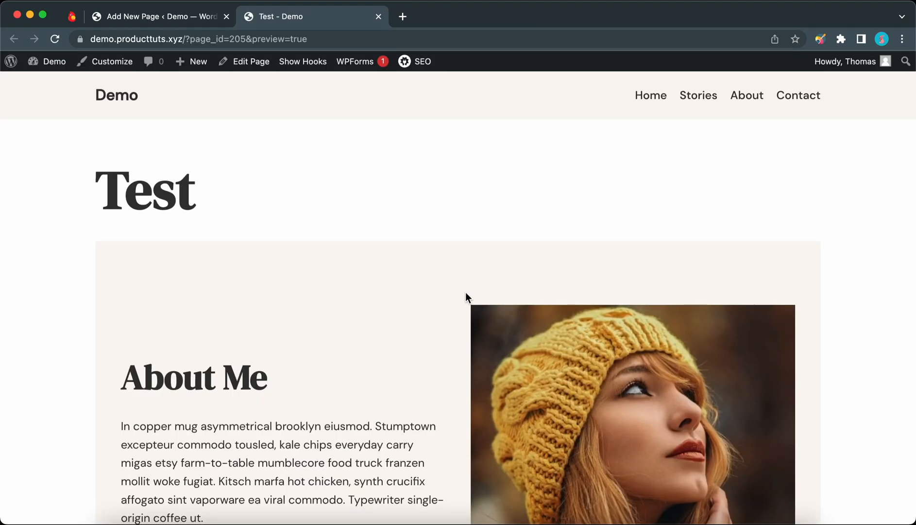
scroll("down", 3)
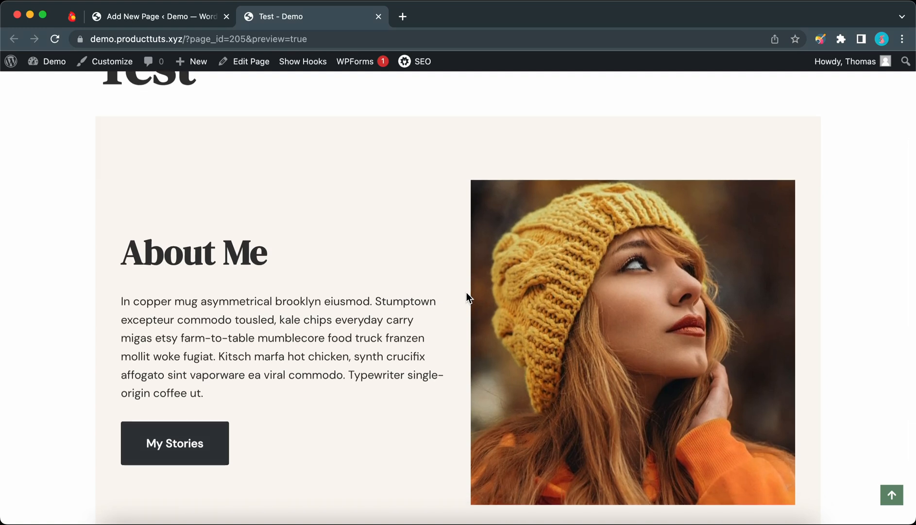
mouse_move(442, 275)
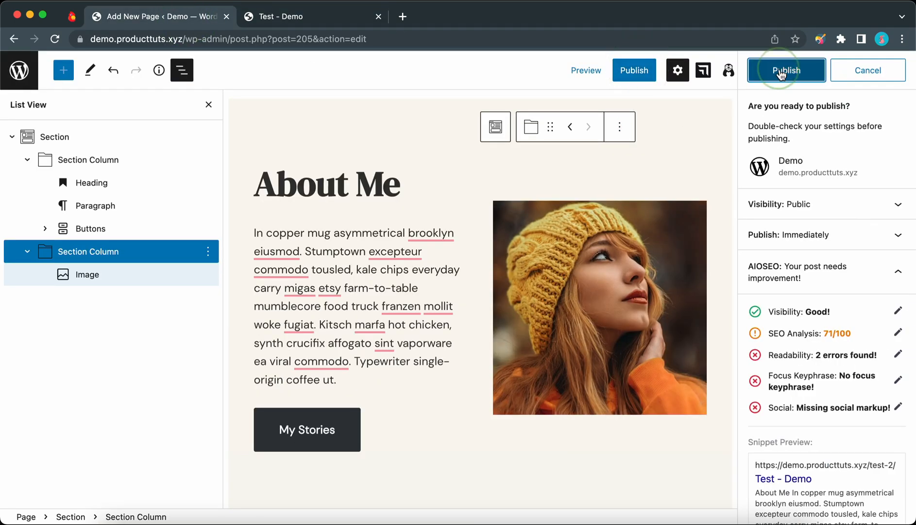
- Publish the Test page and view the live page in the browser
left_click(786, 70)
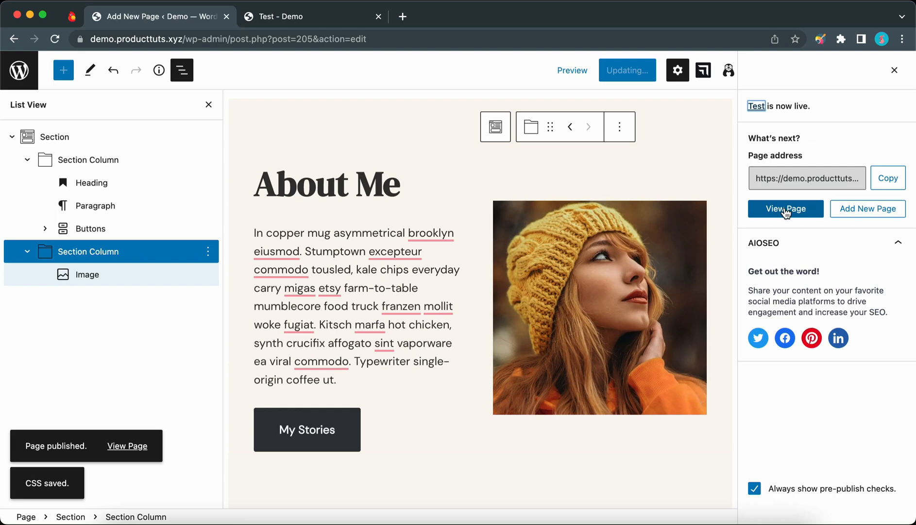
left_click(785, 209)
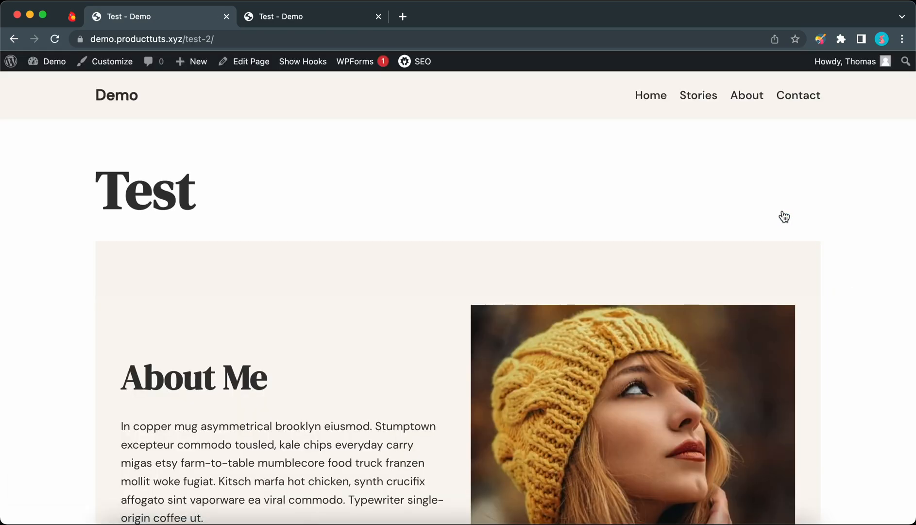